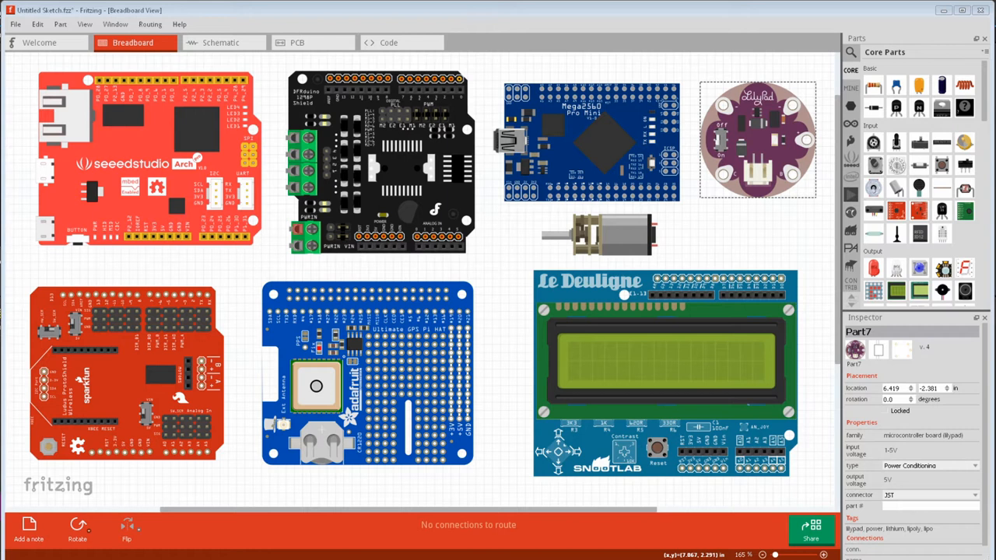
Show the Prolight RGB 3 Watt Star part's properties in the Inspector
{"action": "left_click", "coordinate": [942, 268]}
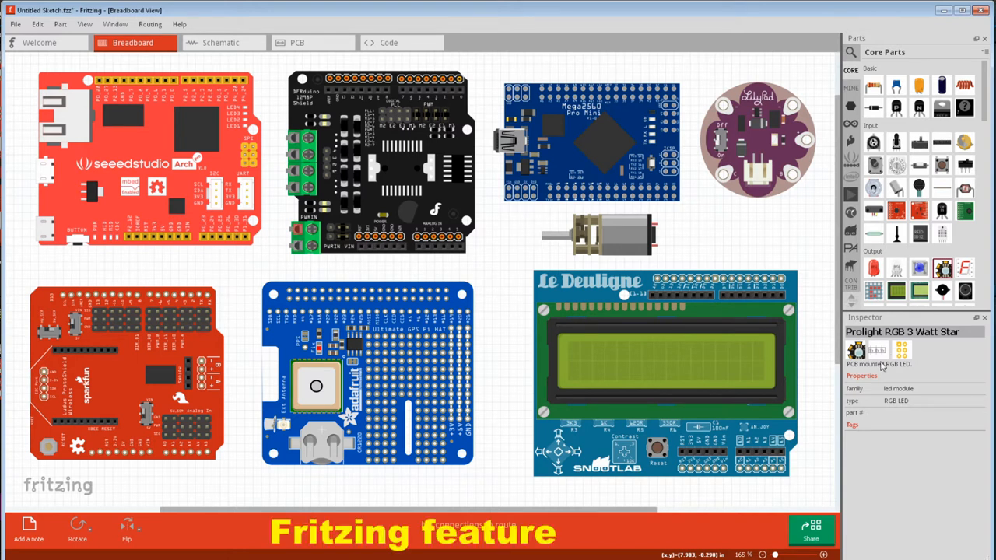
{"action": "mouse_move", "coordinate": [917, 354]}
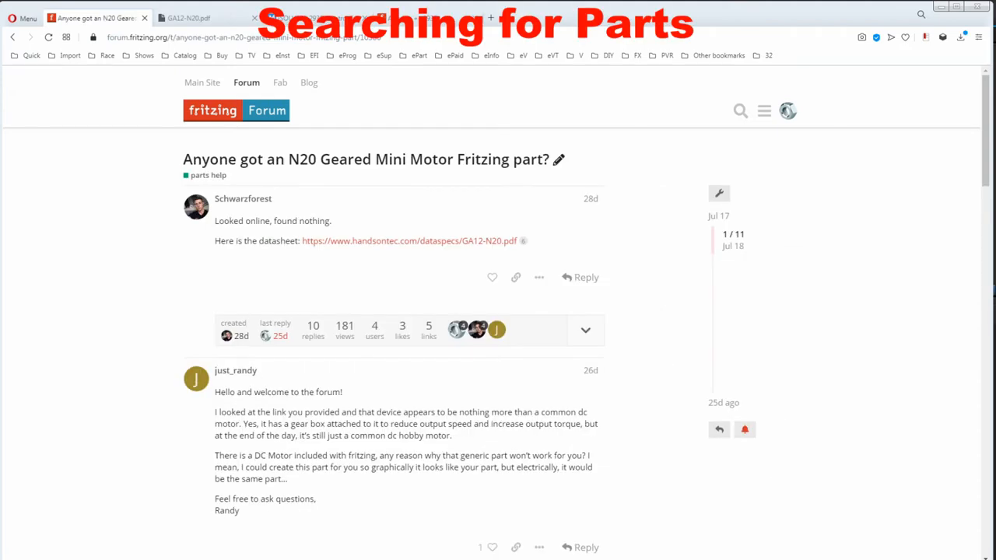
{"action": "mouse_move", "coordinate": [397, 126]}
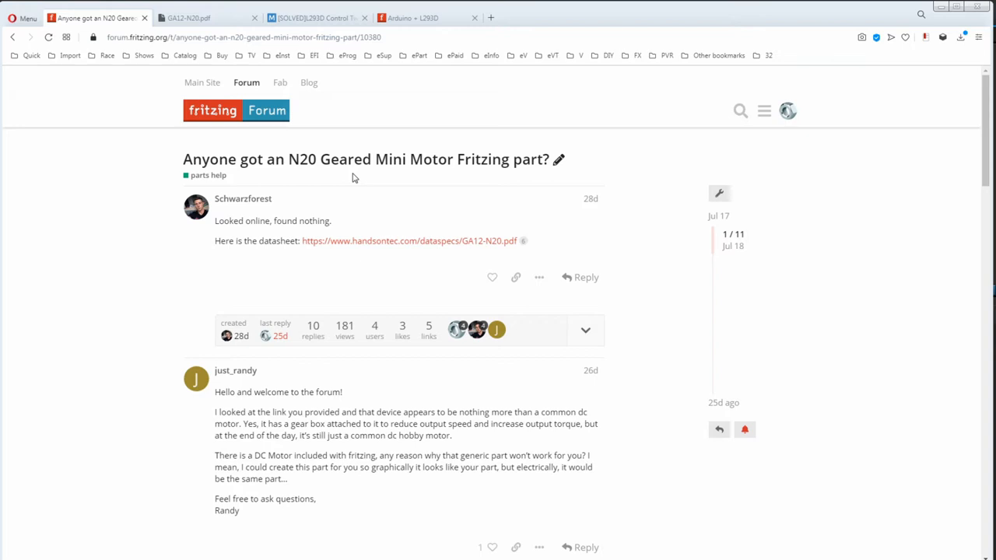
{"action": "mouse_move", "coordinate": [352, 247]}
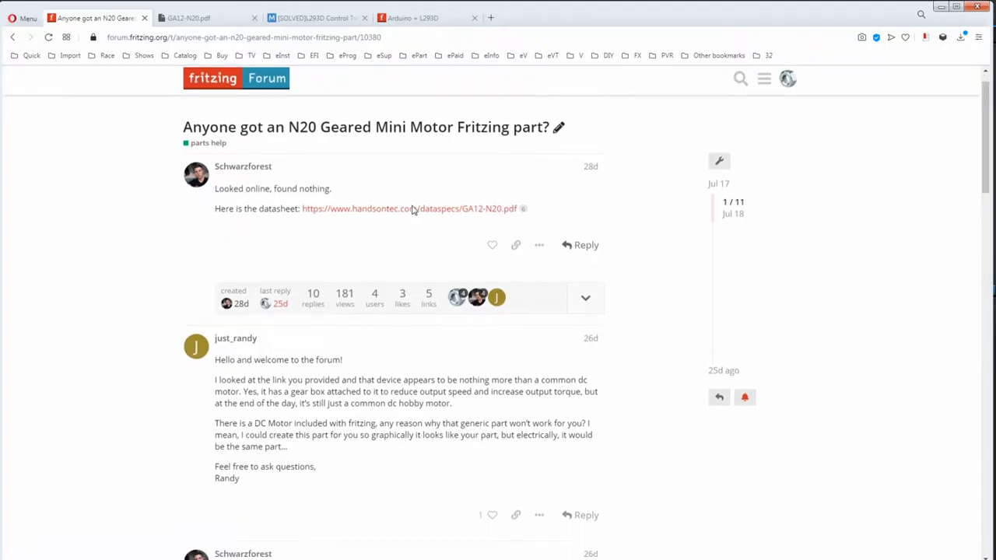
Scroll down through the replies of the N20 geared mini motor thread
{"action": "scroll", "scroll_direction": "down", "scroll_amount": 3}
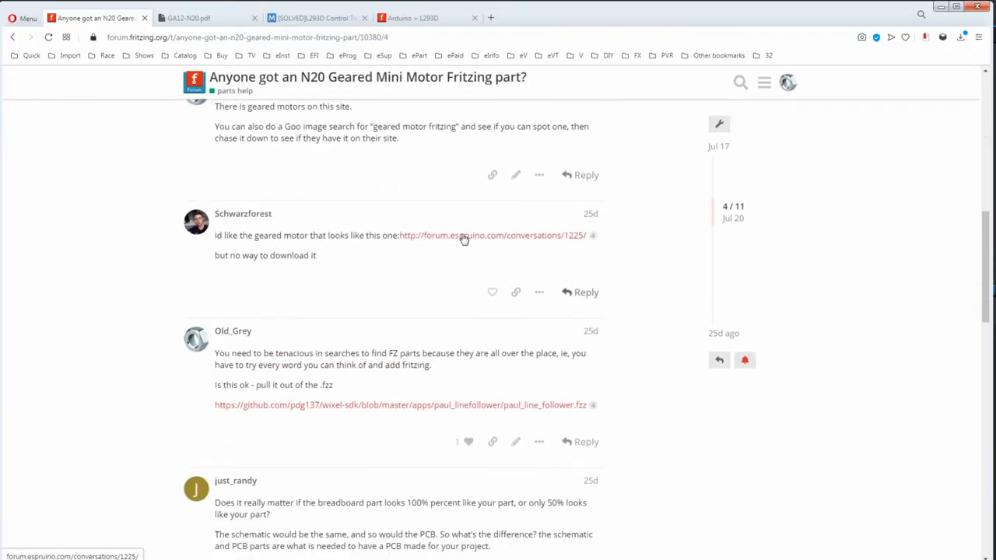
View the linked Espruino gearmotor thread's breadboard attachment, then open Fritzing Forum's latest topics
{"action": "left_click", "coordinate": [491, 235]}
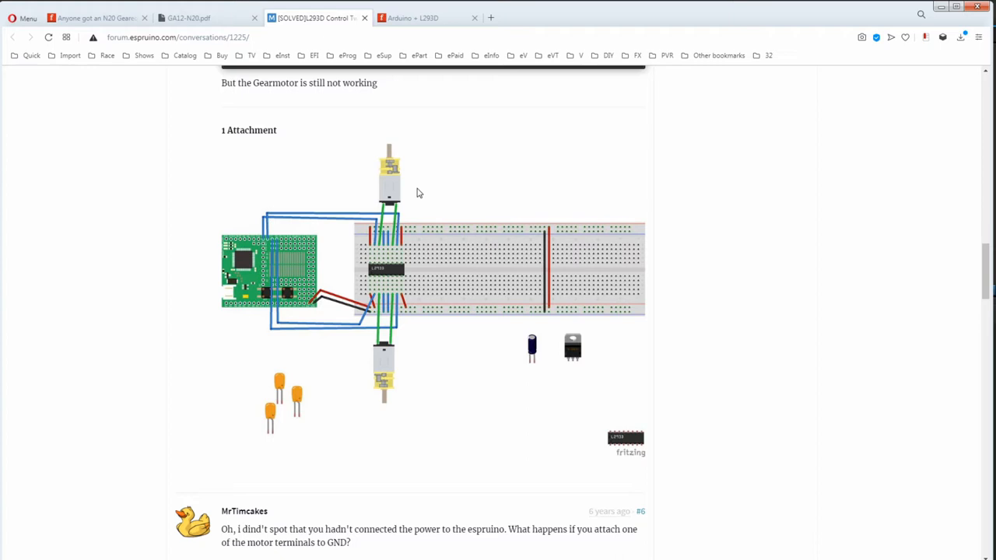
{"action": "scroll", "scroll_direction": "down", "scroll_amount": 3}
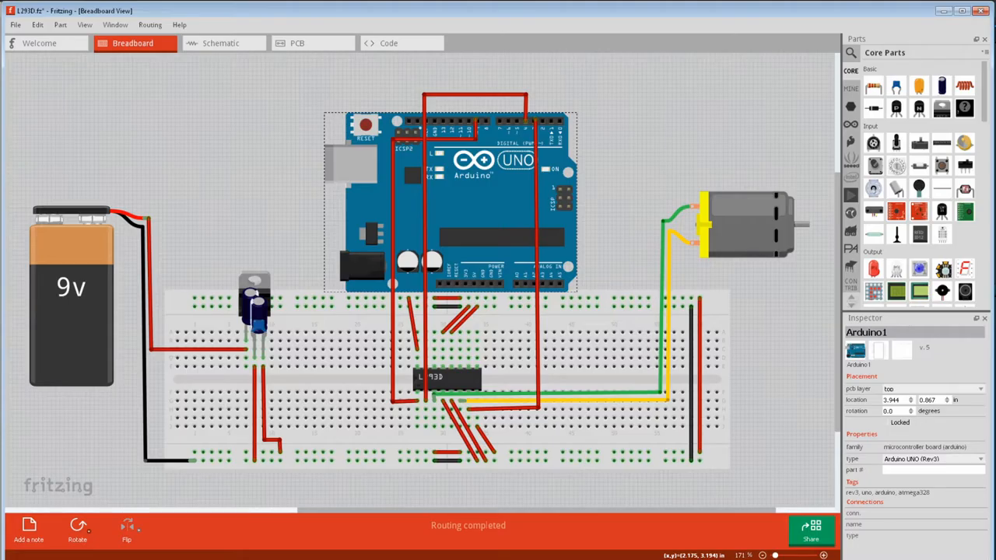
{"action": "left_click", "coordinate": [537, 17]}
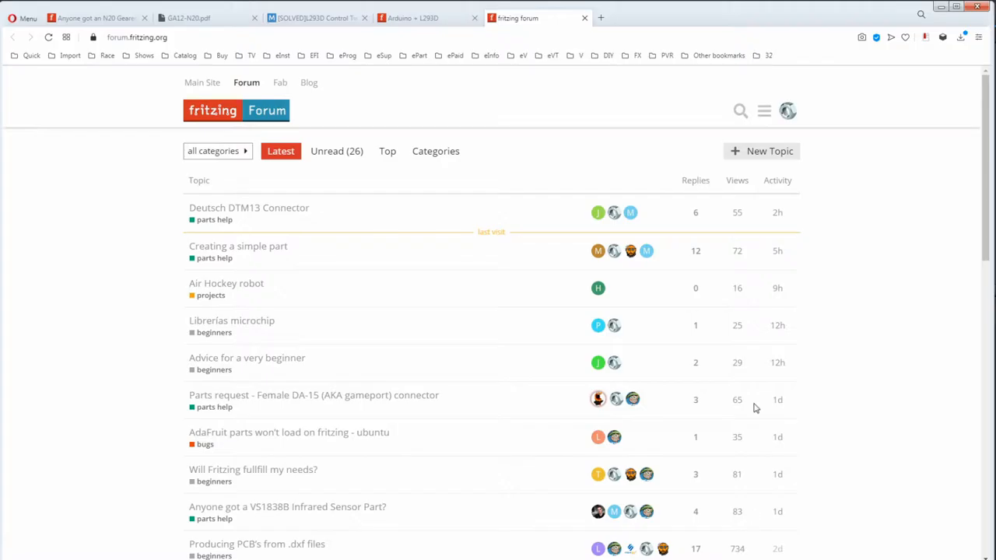
Search the forum for 'N20' and 'geared motor', then Google 'n20 geared motor'
{"action": "type", "text": "N20"}
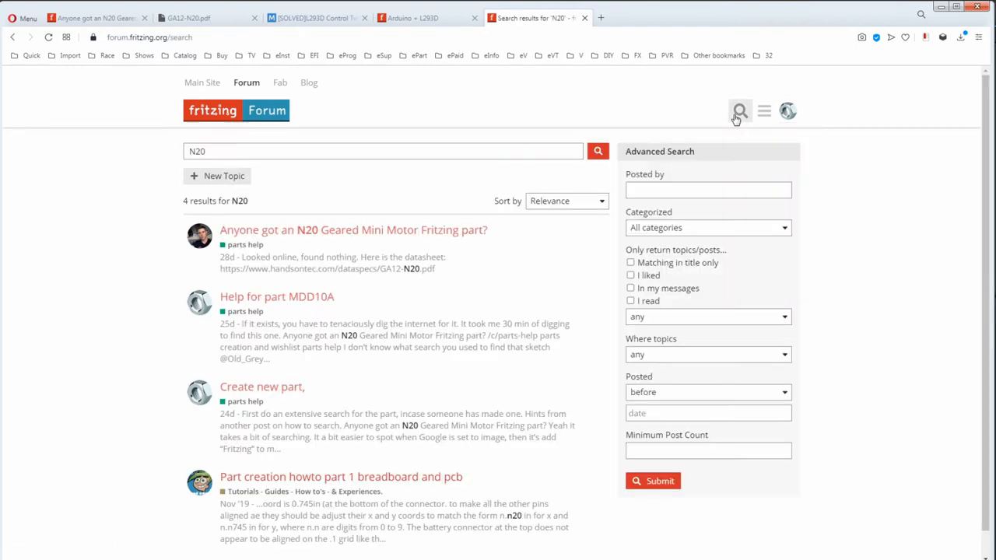
{"action": "type", "text": "geared mo"}
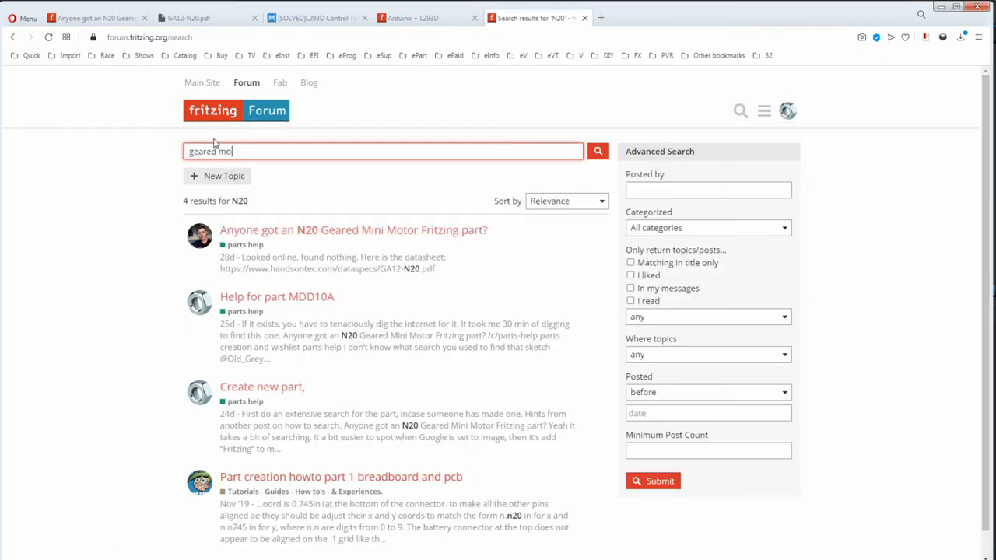
{"action": "key", "text": "Return"}
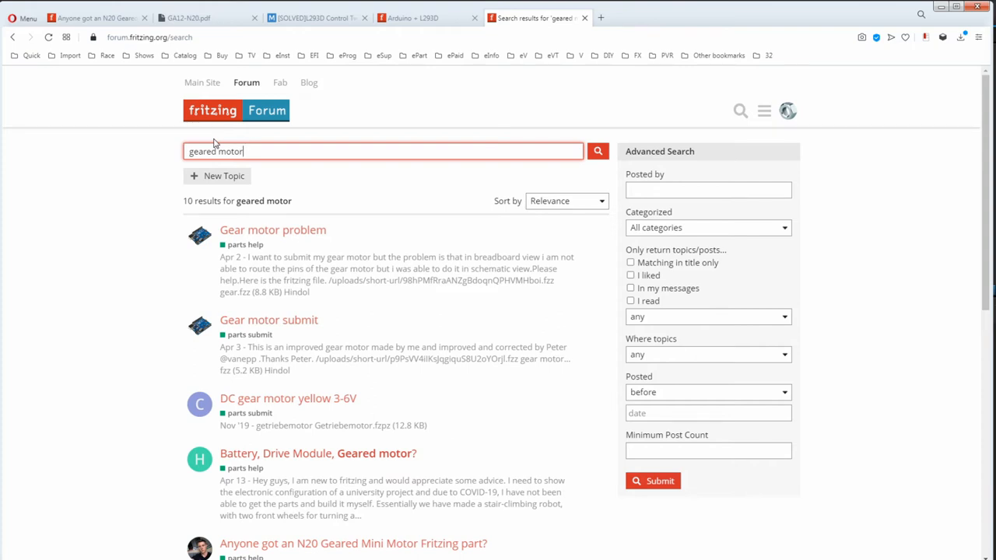
{"action": "left_click", "coordinate": [648, 17]}
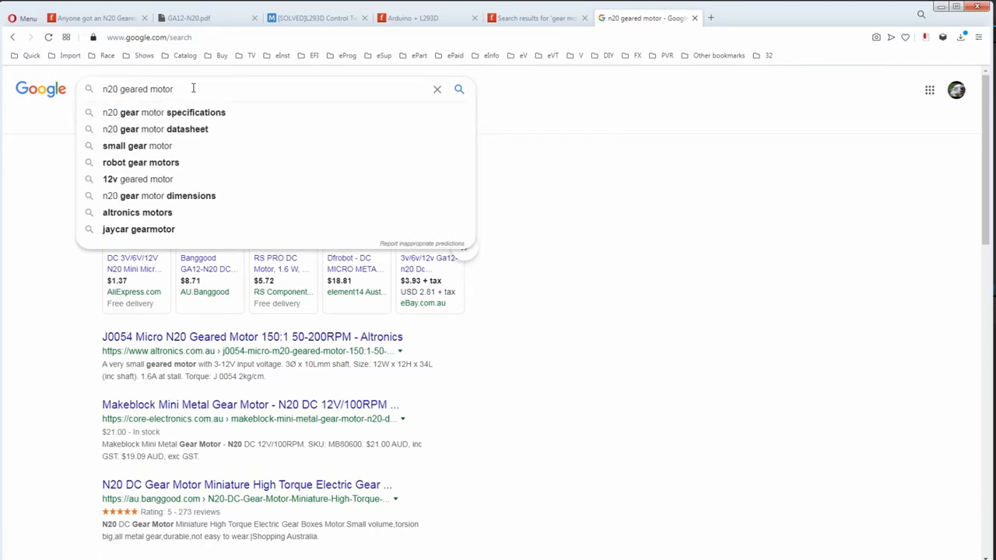
Browse Google images for 'geared motor fritzing' and open Pololu's Wixel line-following robot post
{"action": "type", "text": "fritzing"}
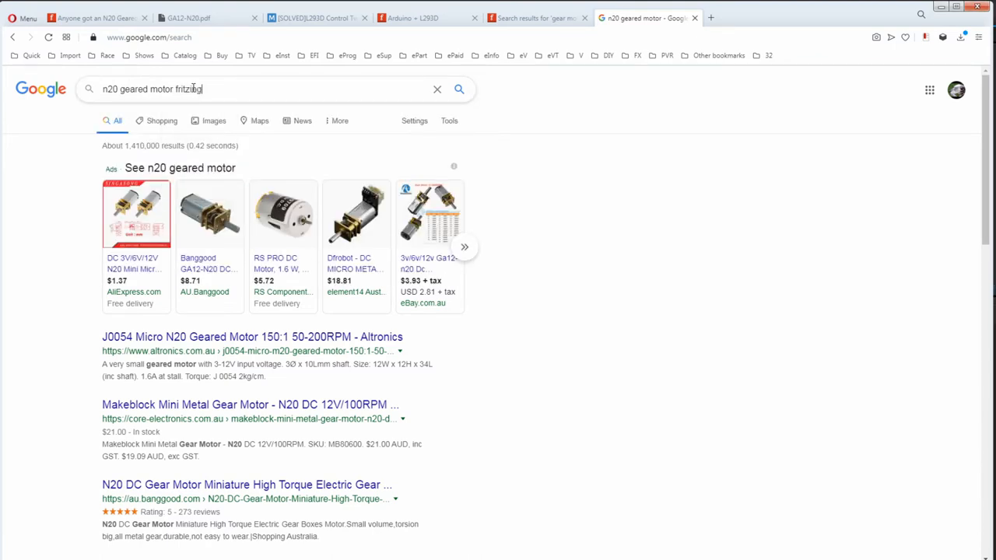
{"action": "key", "text": "Return"}
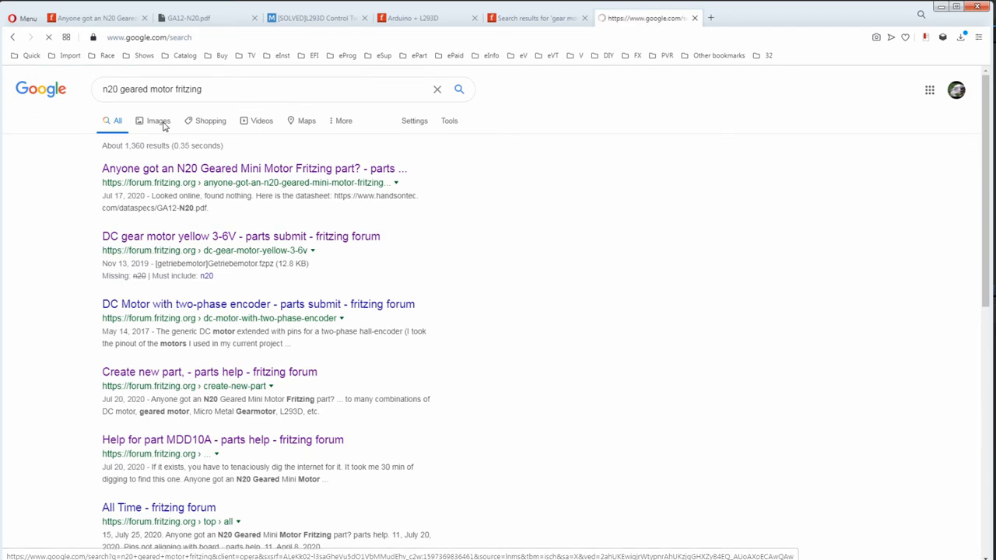
{"action": "left_click", "coordinate": [150, 115]}
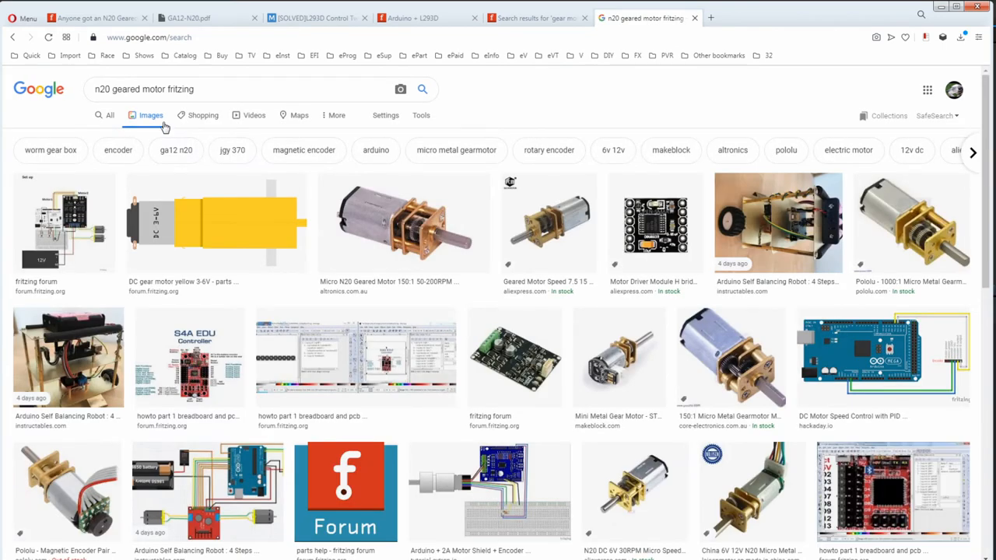
{"action": "left_click", "coordinate": [30, 36]}
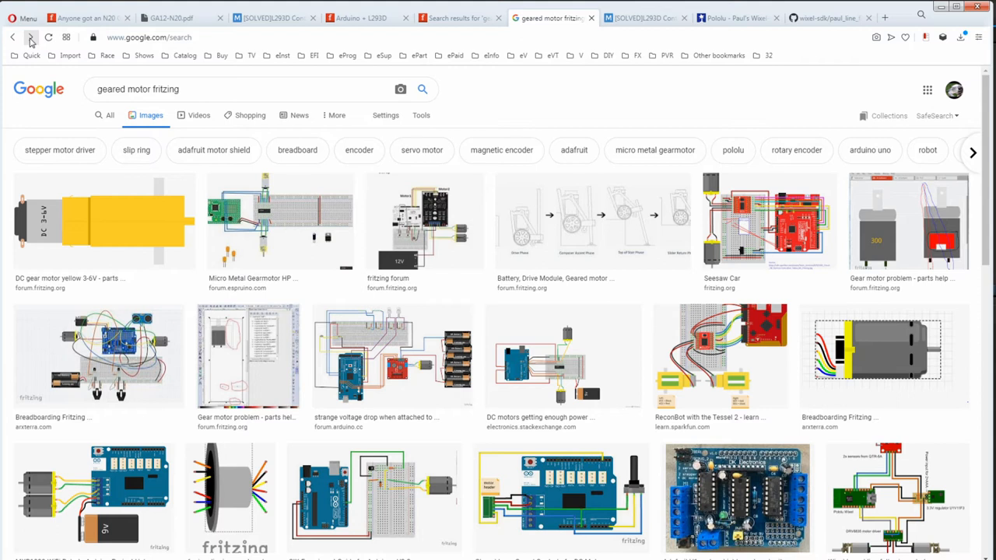
{"action": "left_click", "coordinate": [340, 116]}
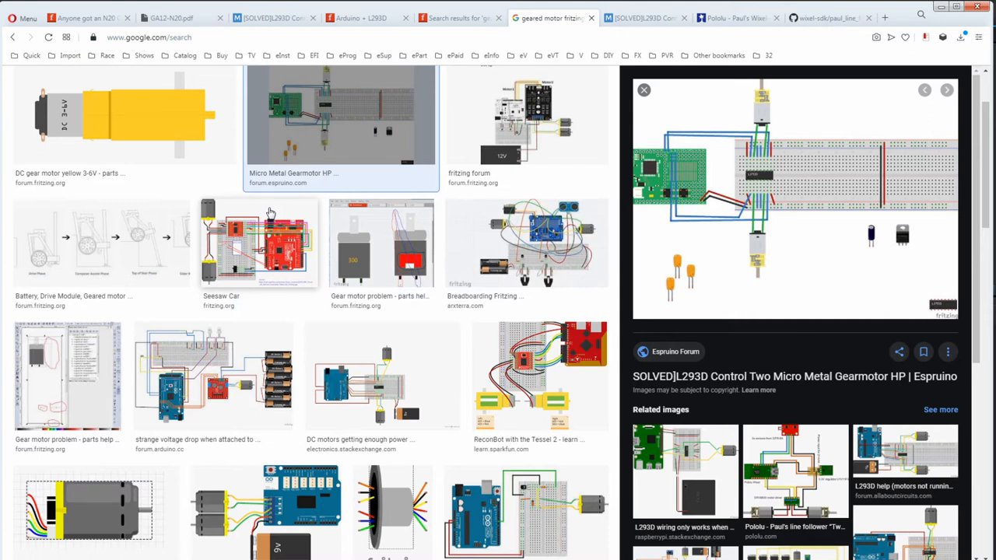
{"action": "scroll", "scroll_direction": "down", "scroll_amount": 3}
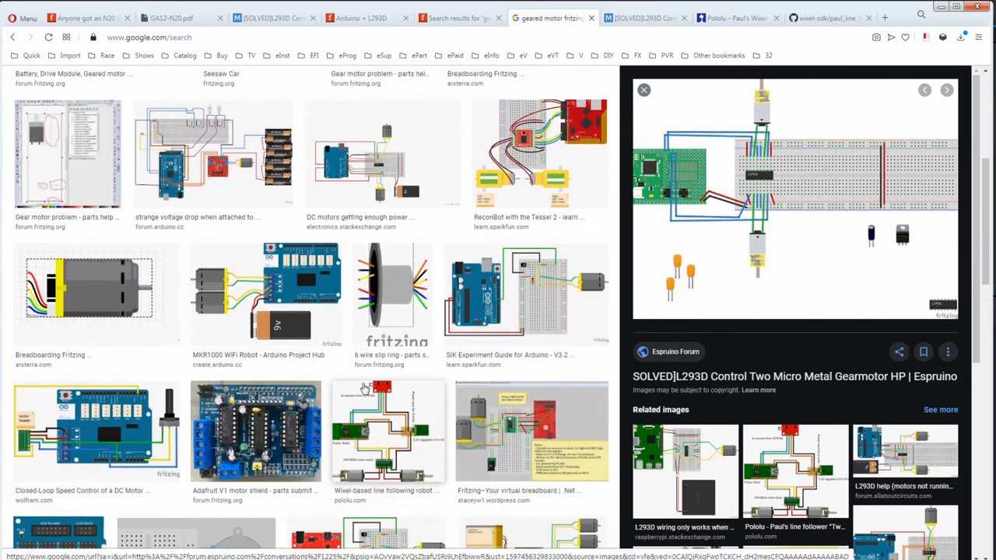
{"action": "left_click", "coordinate": [389, 431]}
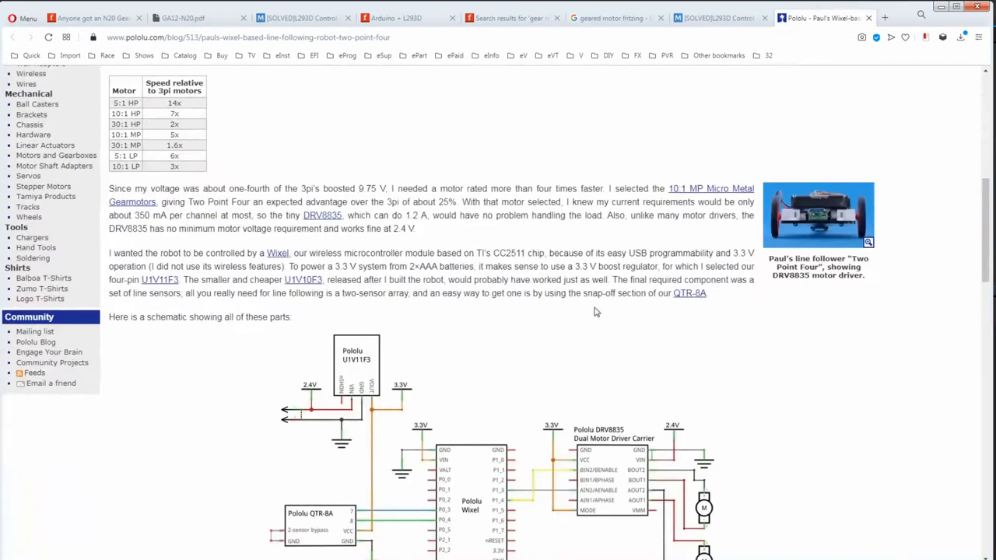
Follow the robot's GitHub repository link and download paul_line_follower.fzz
{"action": "scroll", "scroll_direction": "down", "scroll_amount": 3}
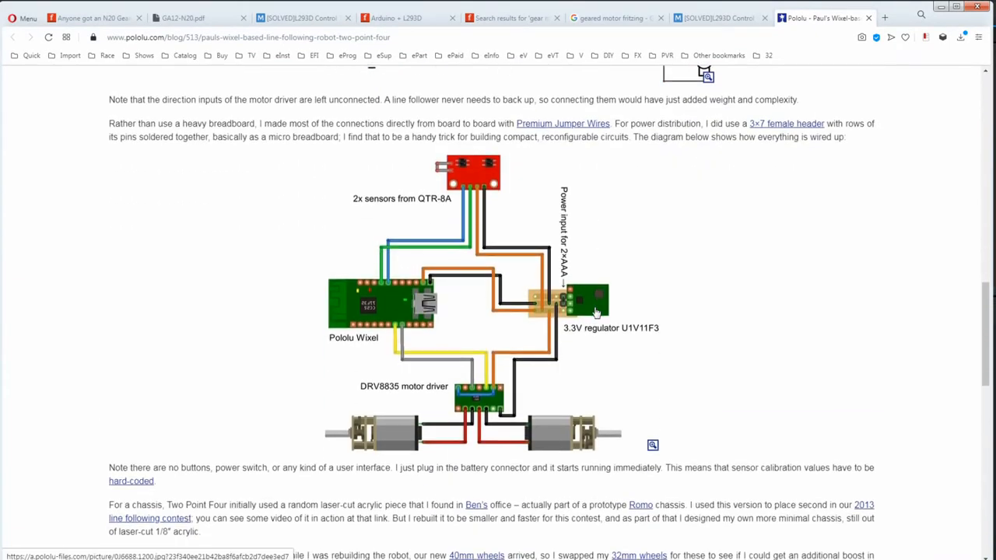
{"action": "scroll", "scroll_direction": "down", "scroll_amount": 3}
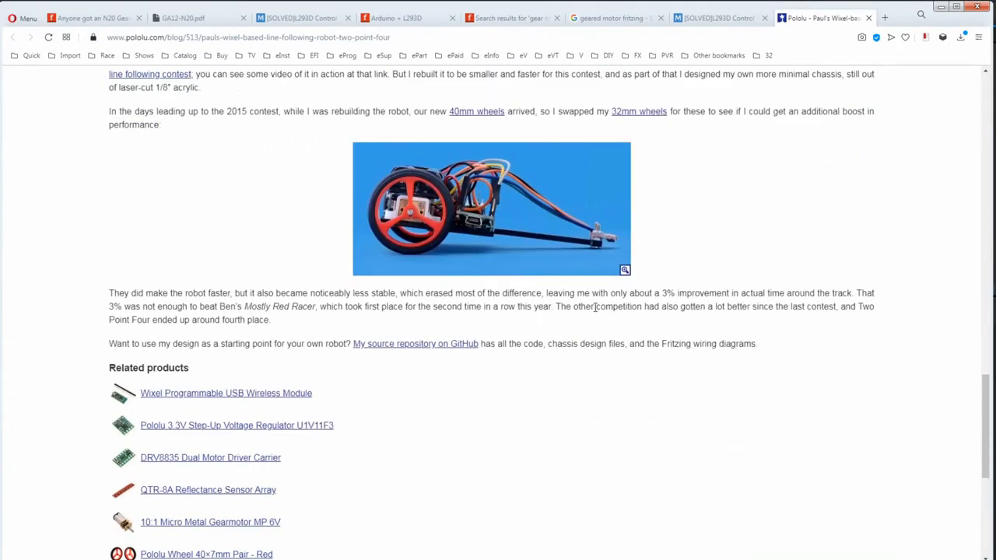
{"action": "left_click", "coordinate": [415, 343]}
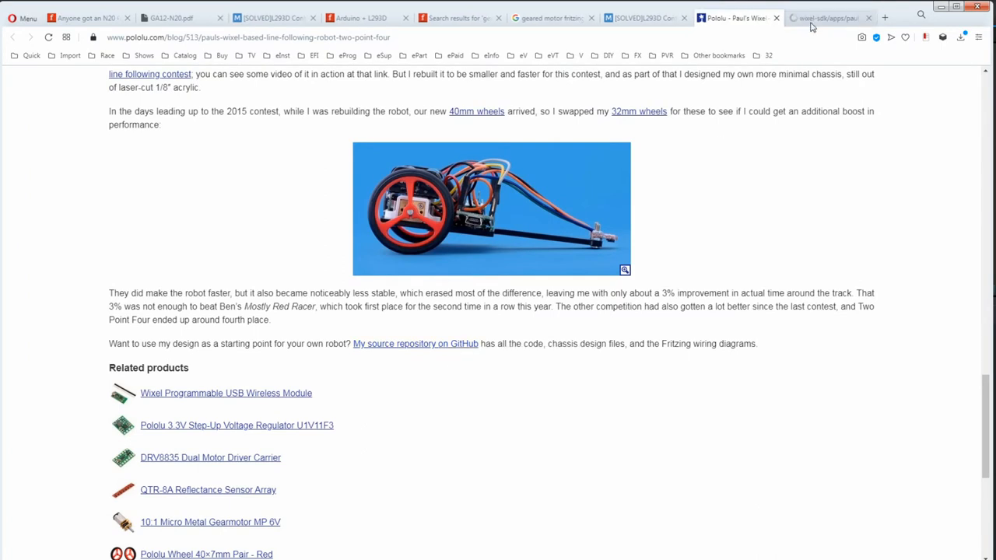
{"action": "left_click", "coordinate": [828, 17]}
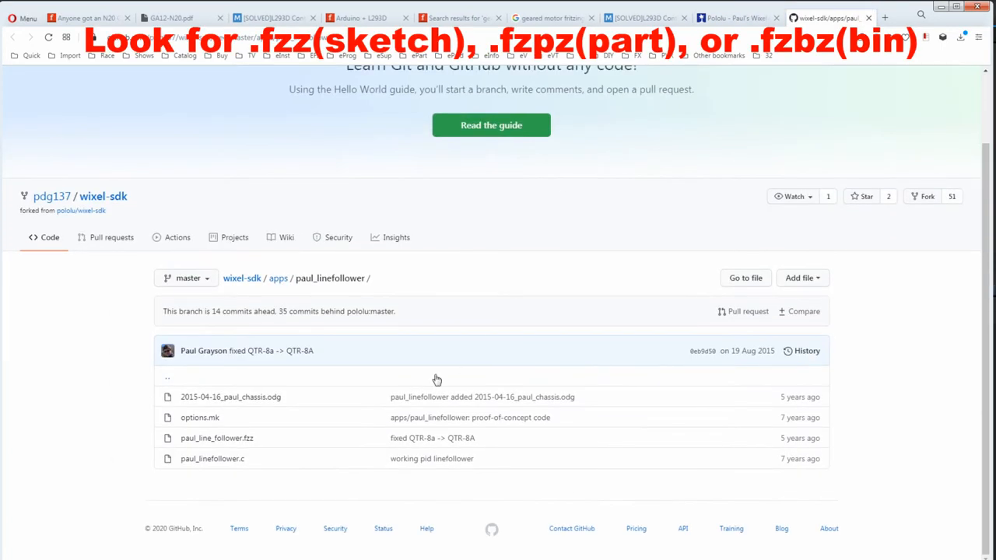
{"action": "mouse_move", "coordinate": [216, 438]}
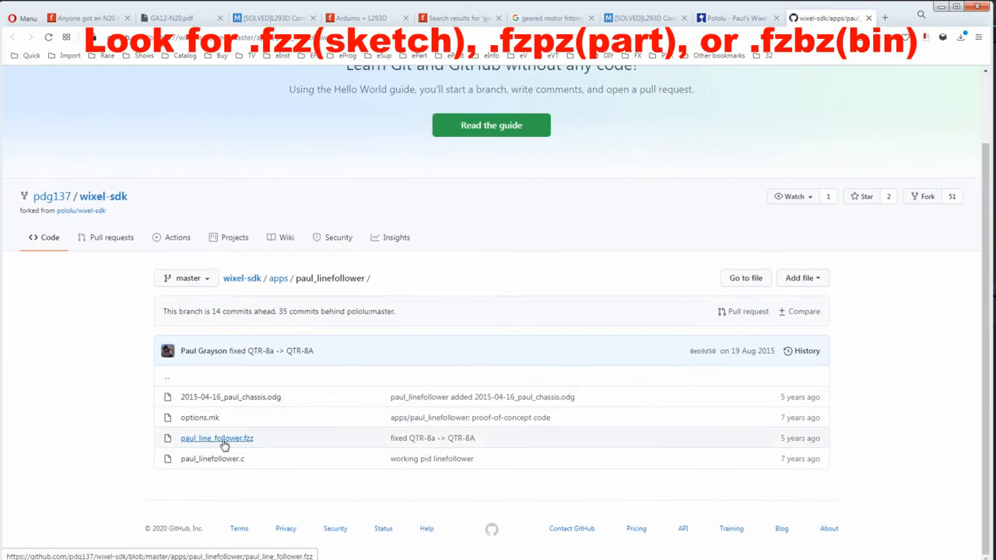
{"action": "left_click", "coordinate": [216, 437]}
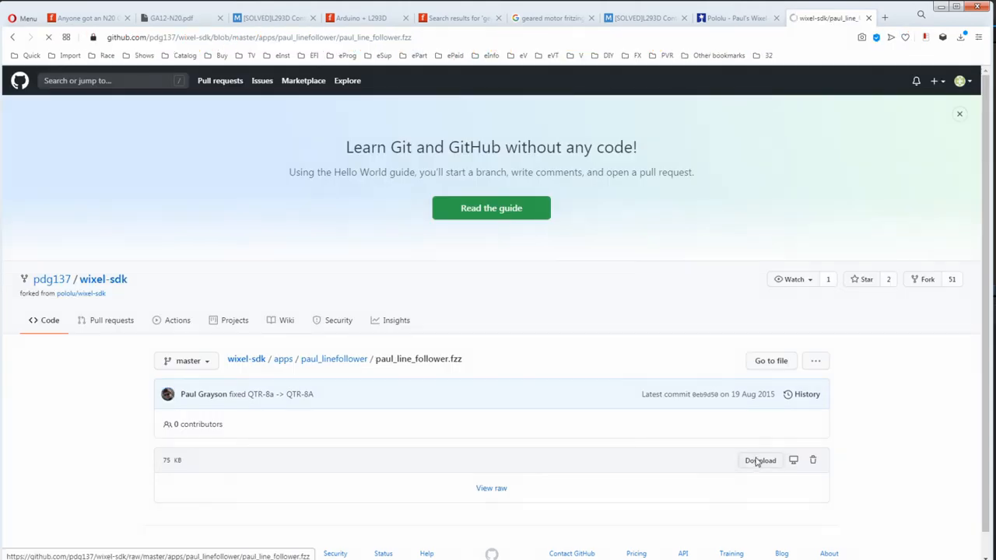
{"action": "left_click", "coordinate": [760, 460]}
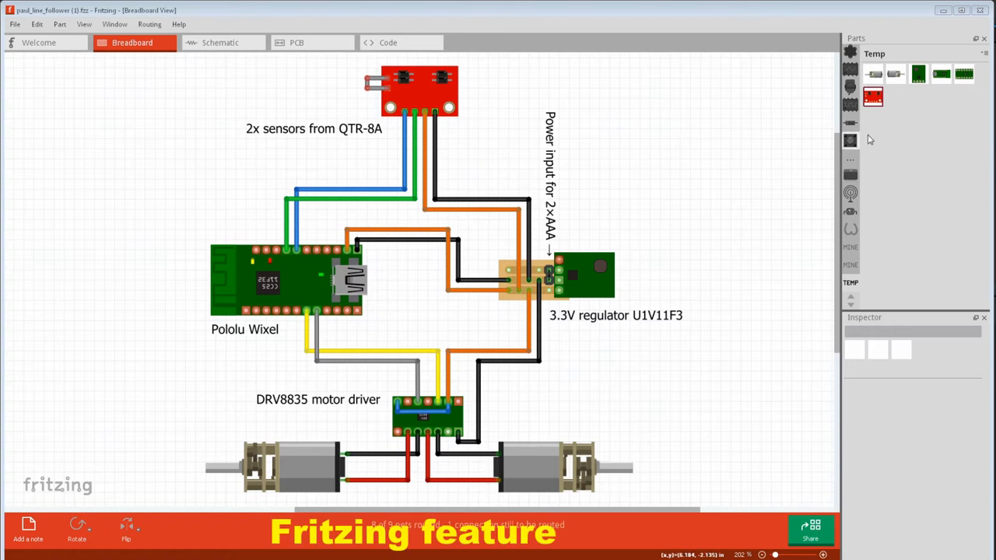
{"action": "left_click", "coordinate": [894, 74]}
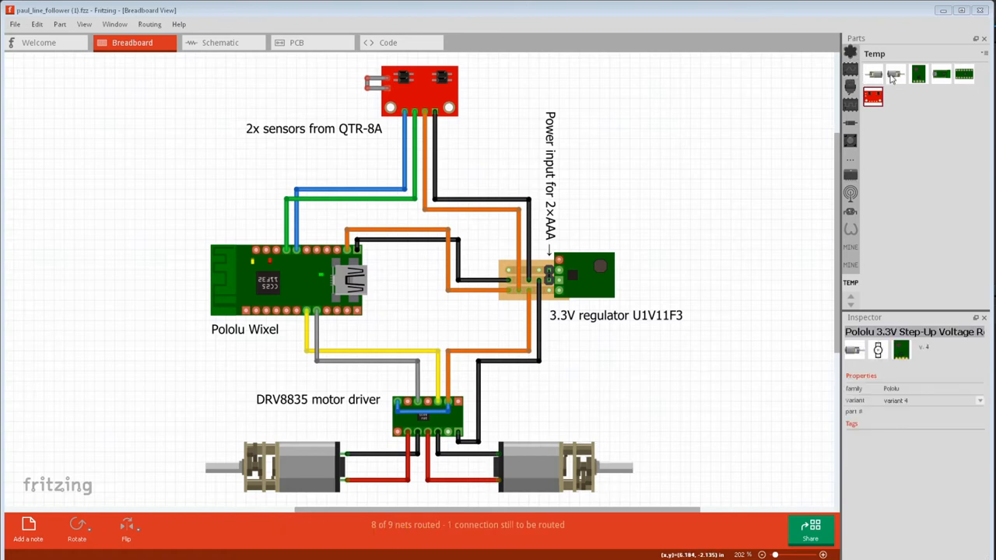
{"action": "right_click", "coordinate": [873, 74]}
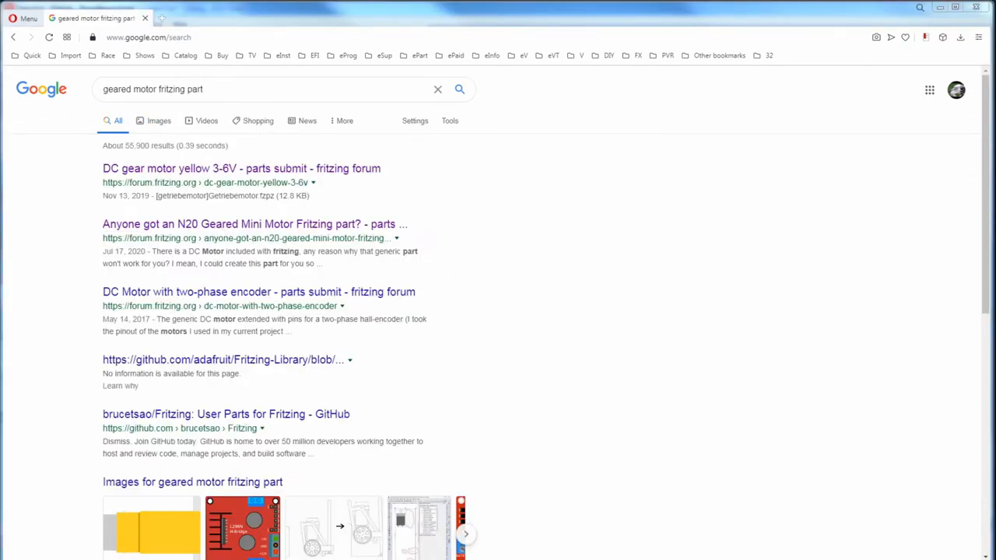
{"action": "mouse_move", "coordinate": [175, 105]}
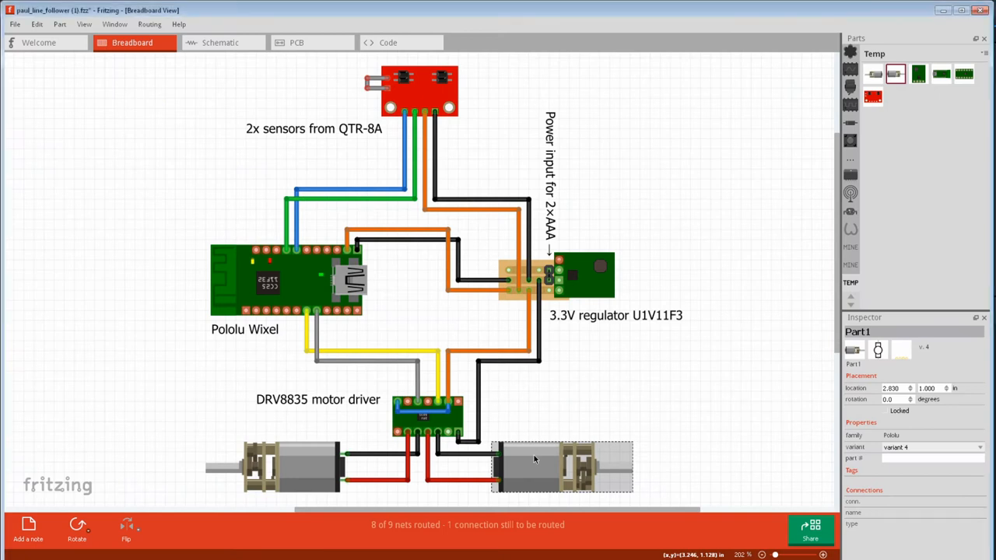
Review the line-follower sketch's motor part in schematic and PCB views
{"action": "left_click", "coordinate": [221, 42]}
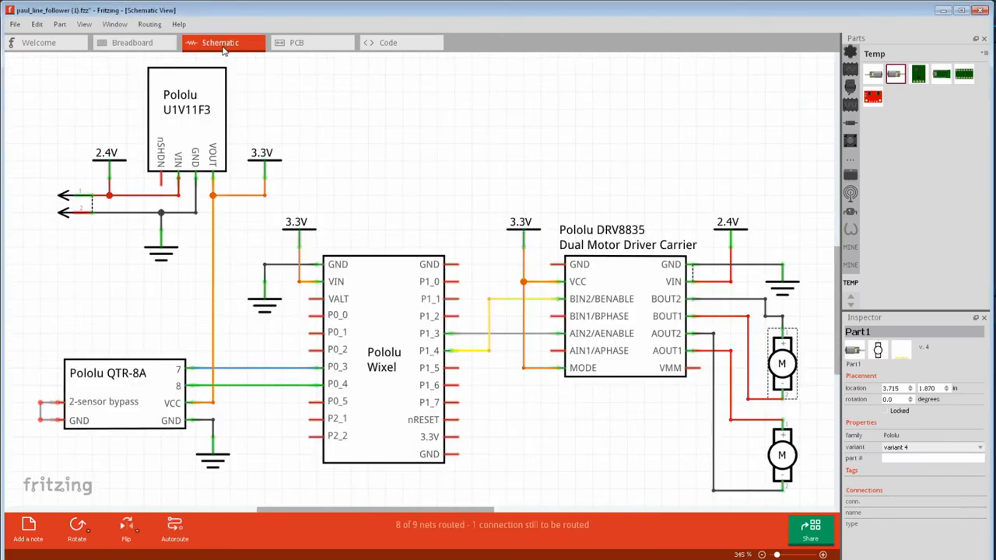
{"action": "mouse_move", "coordinate": [306, 56]}
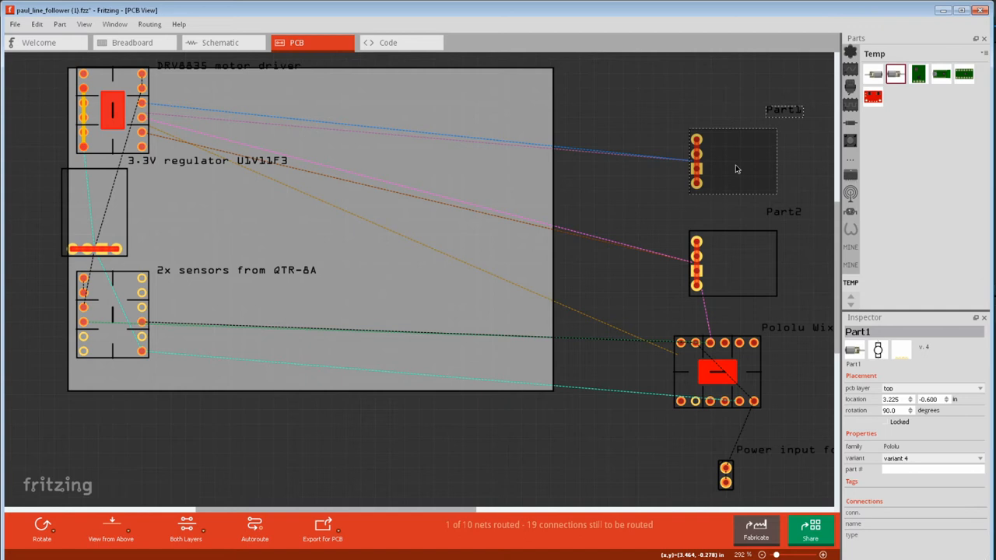
{"action": "left_click", "coordinate": [131, 42]}
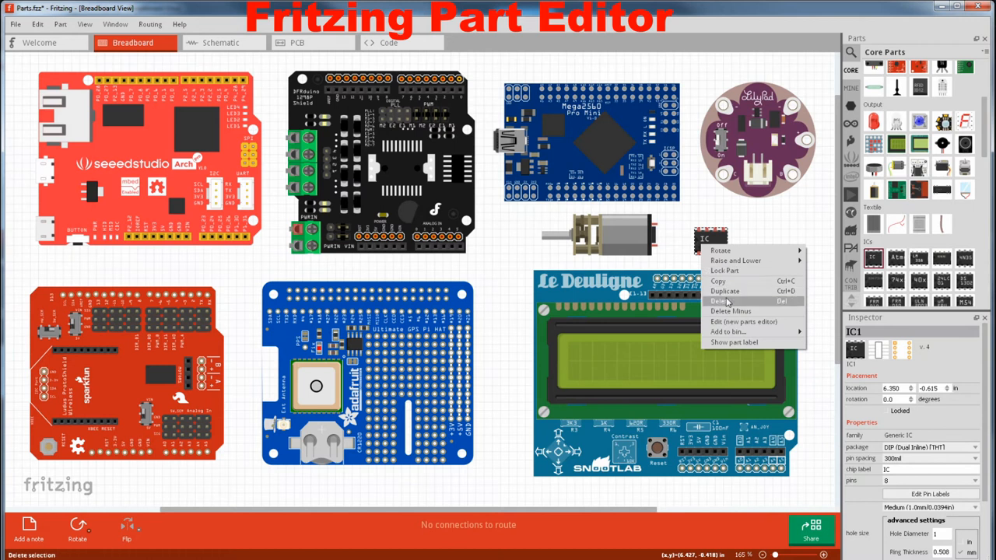
Remove the generic IC from the parts sketch
{"action": "left_click", "coordinate": [743, 321]}
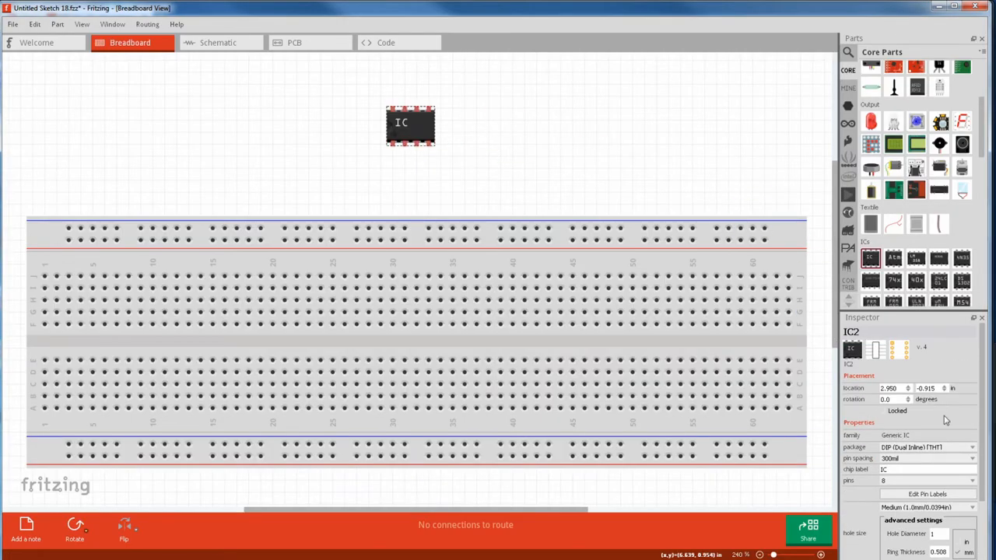
Make the generic IC a 16-pin SO(w) package and compare it with SO16 footprints on the PCB
{"action": "left_click", "coordinate": [926, 446]}
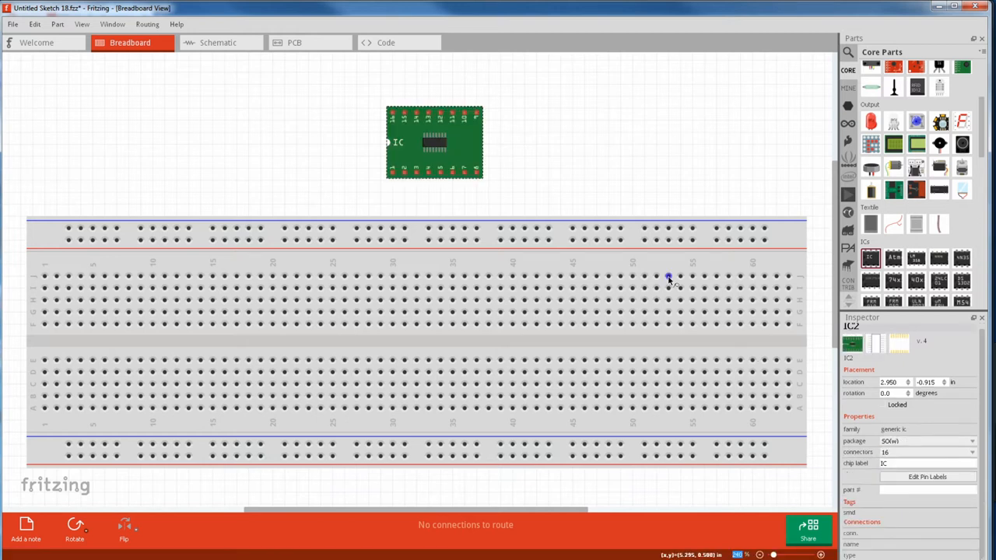
{"action": "left_click", "coordinate": [310, 42]}
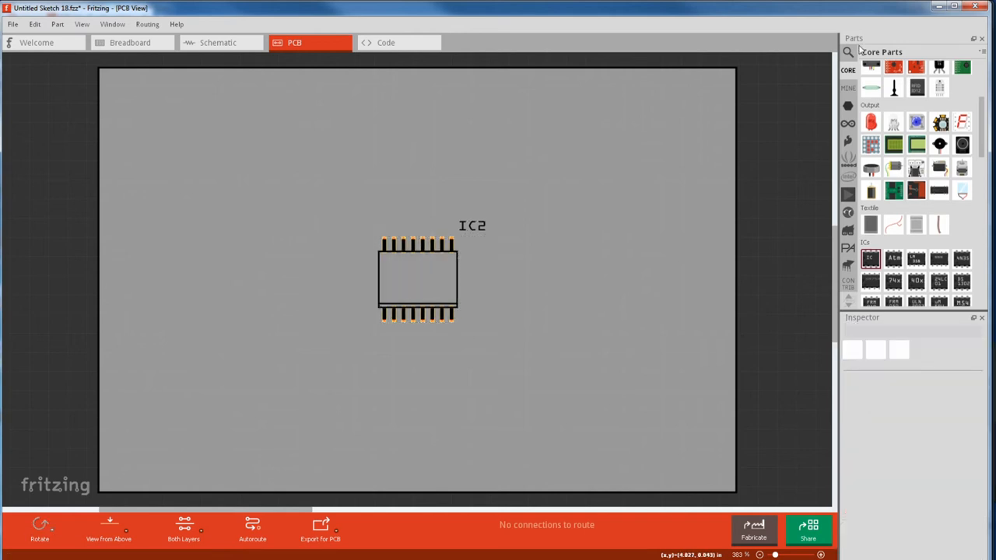
{"action": "type", "text": "SO16"}
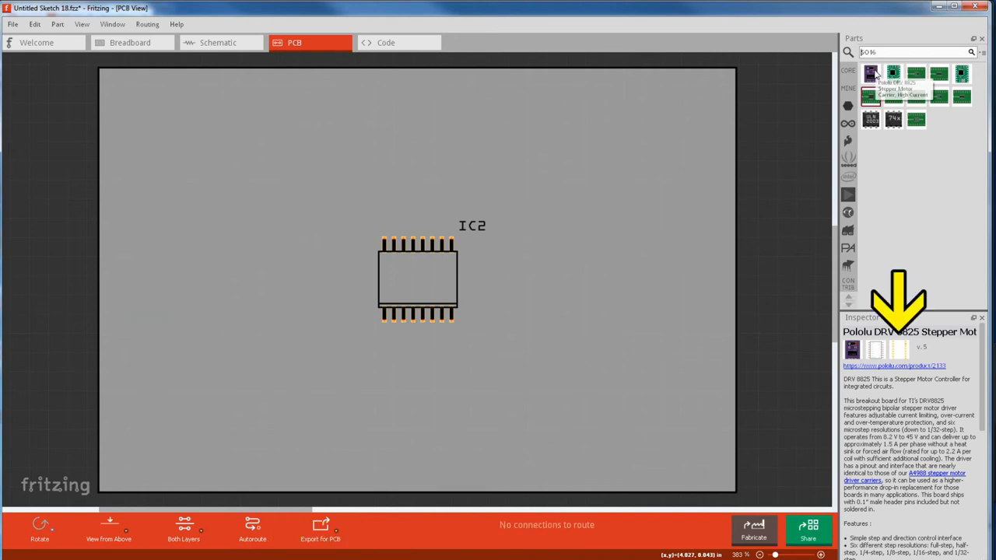
{"action": "left_click", "coordinate": [916, 74]}
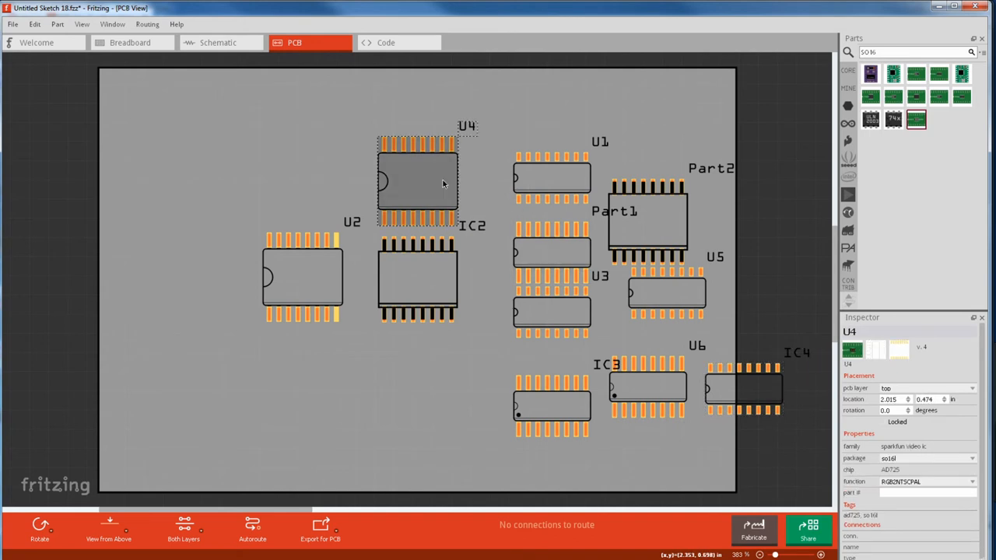
{"action": "left_click", "coordinate": [417, 280]}
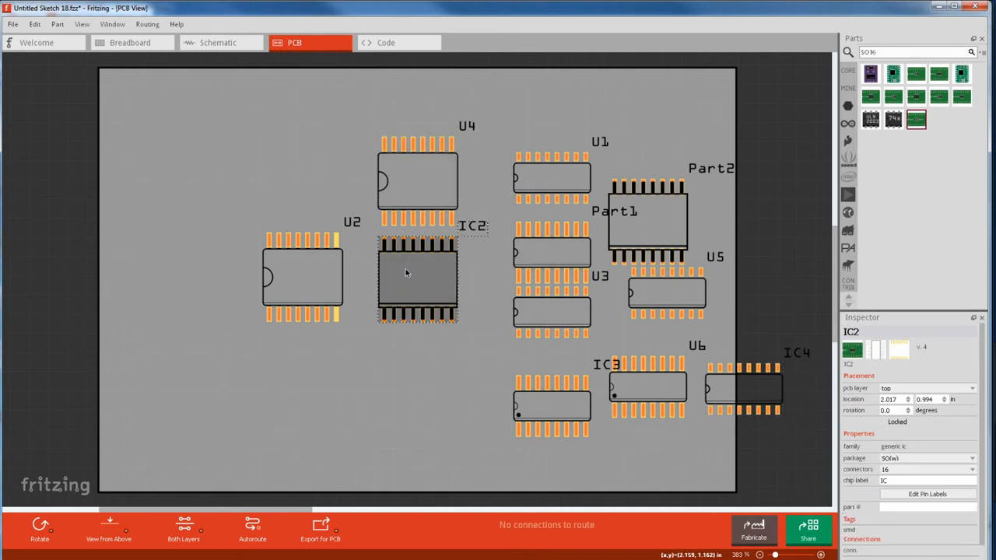
{"action": "left_click", "coordinate": [417, 183]}
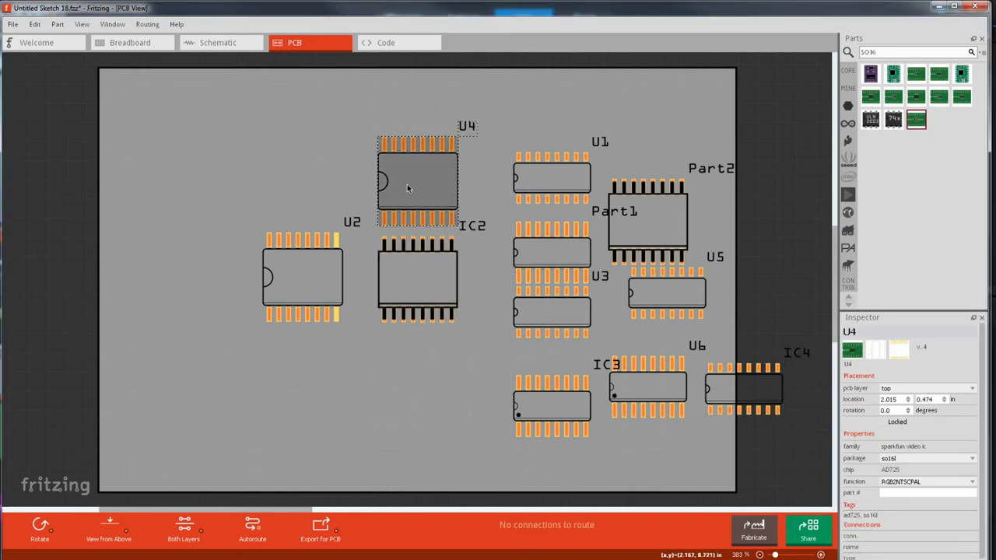
{"action": "right_click", "coordinate": [409, 186]}
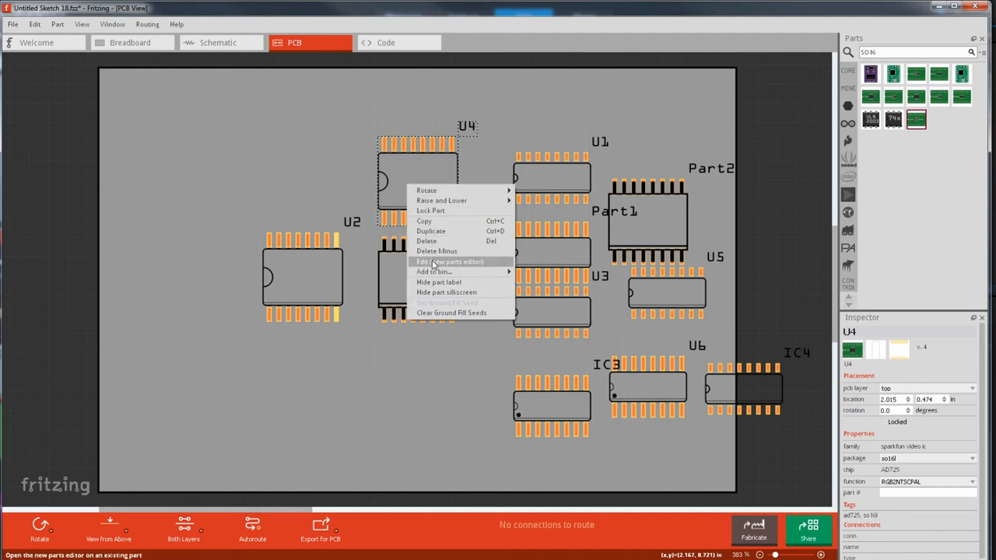
{"action": "left_click", "coordinate": [450, 262]}
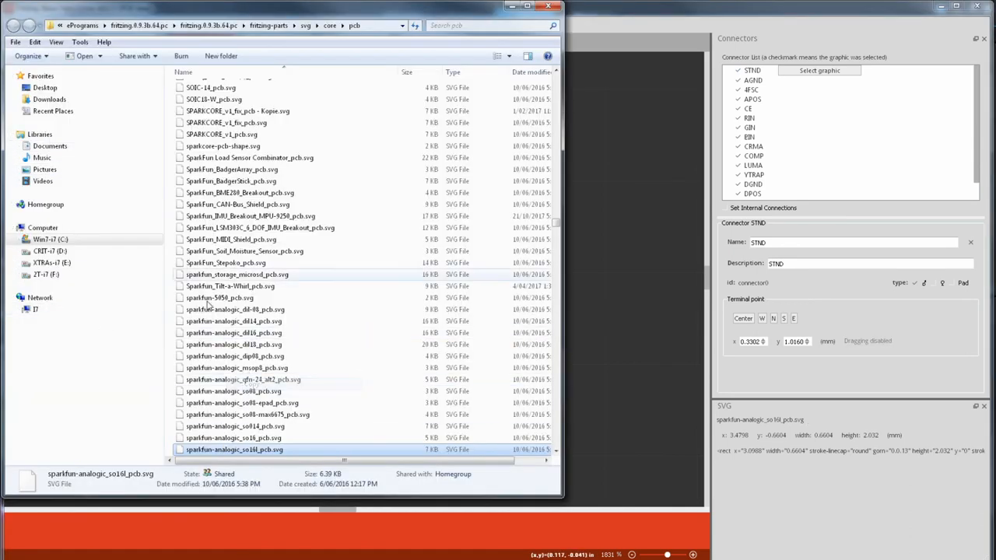
{"action": "right_click", "coordinate": [49, 99]}
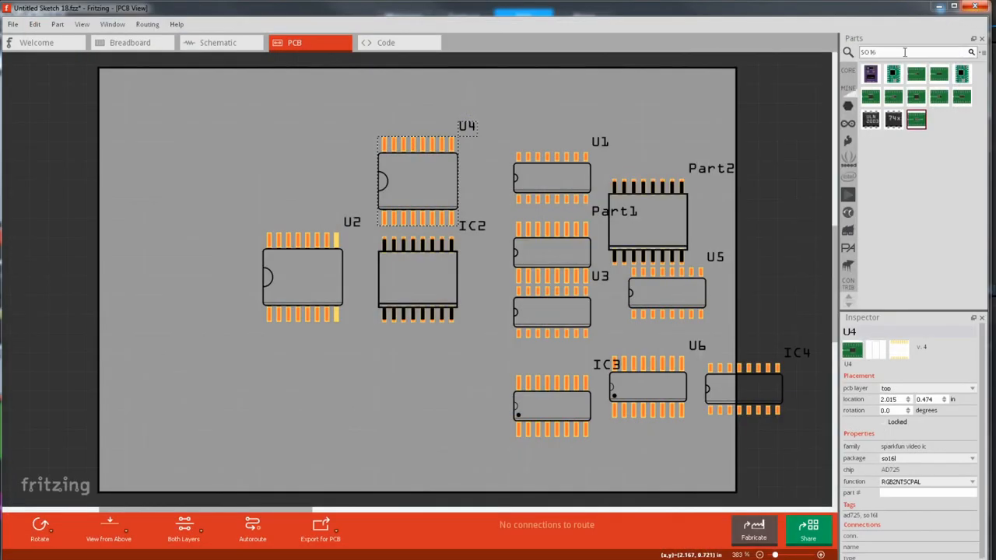
Load the so16l SVG as IC2's new PCB footprint and check connector 14's pad
{"action": "right_click", "coordinate": [416, 276]}
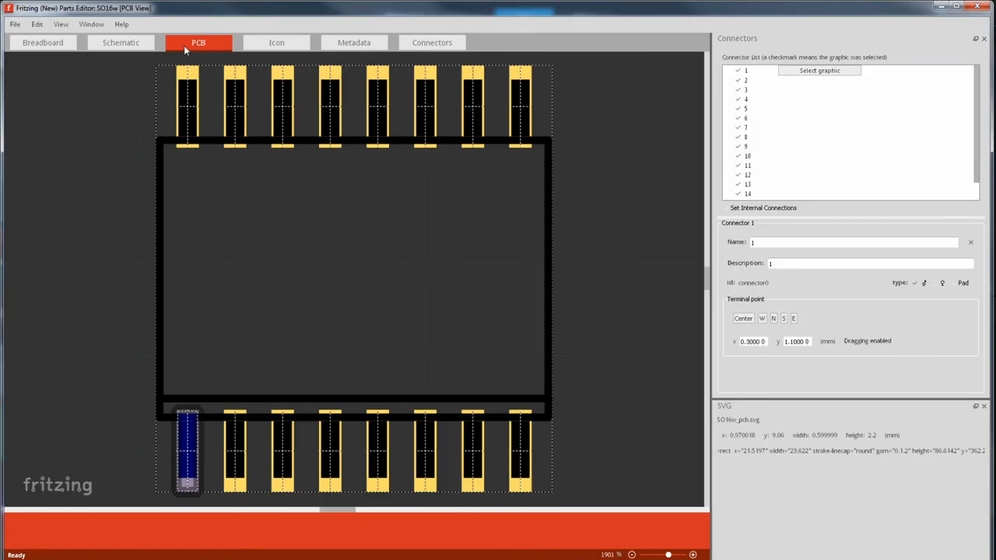
{"action": "left_click", "coordinate": [819, 70]}
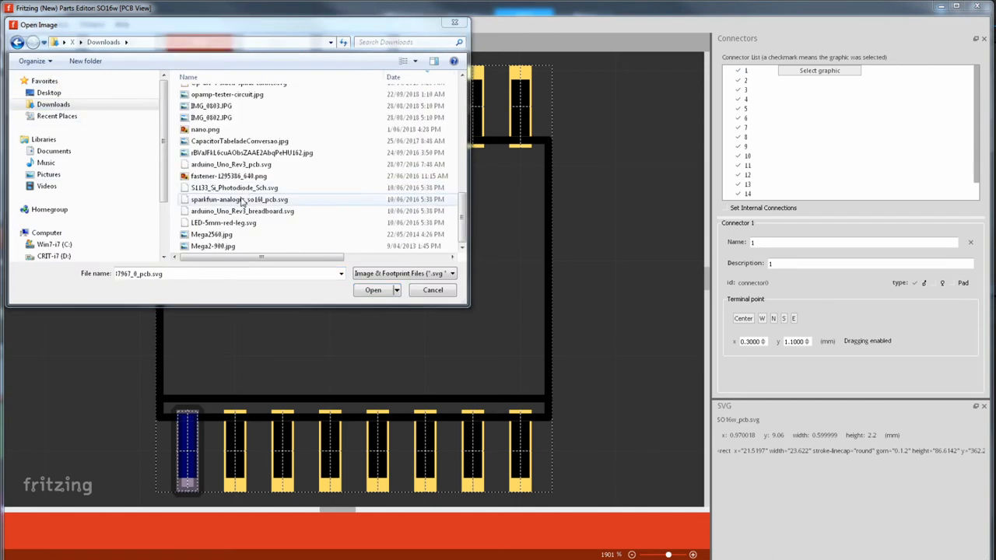
{"action": "left_click", "coordinate": [372, 289]}
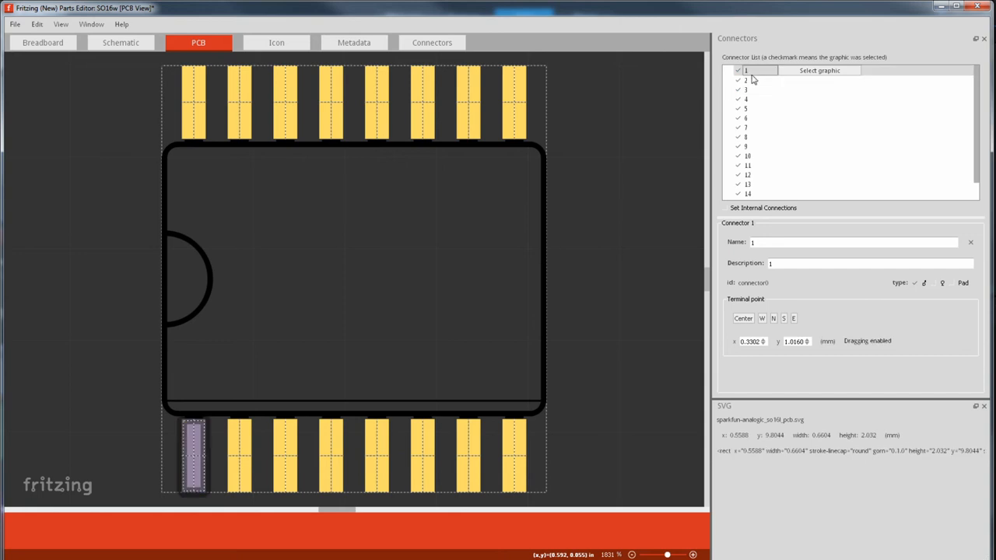
{"action": "left_click", "coordinate": [748, 193]}
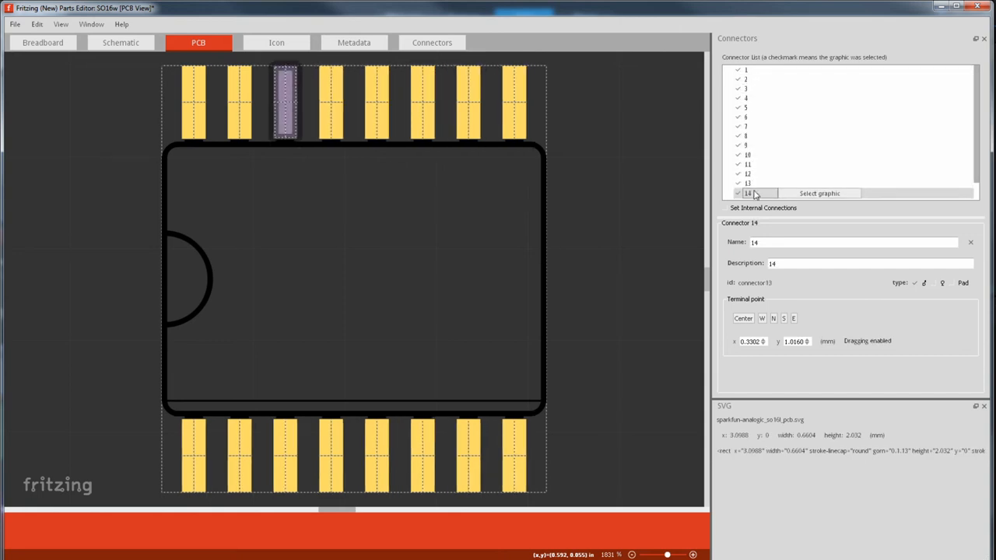
Save the edited part with the SO16 filename prefix and return to the sketch
{"action": "left_click", "coordinate": [14, 24]}
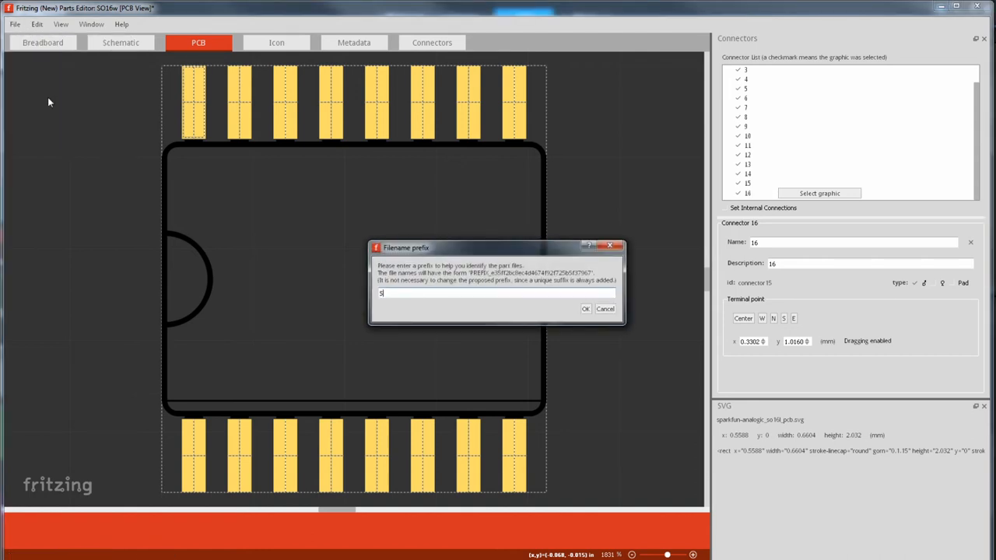
{"action": "type", "text": "SO16"}
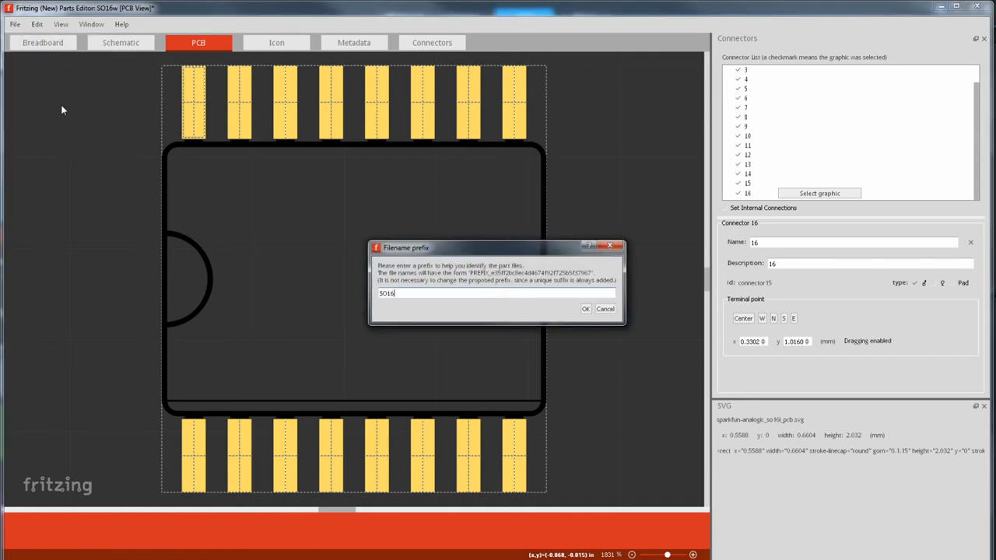
{"action": "left_click", "coordinate": [585, 308]}
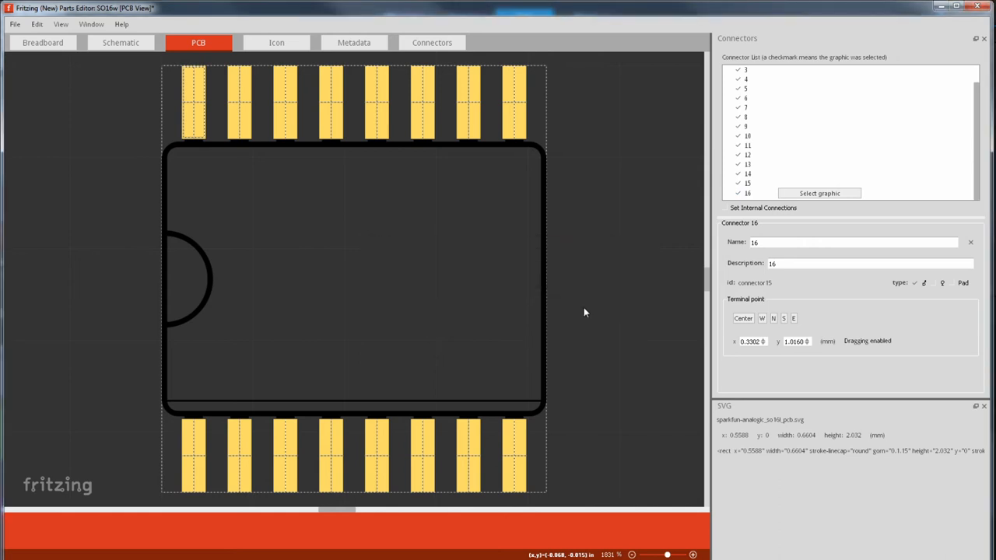
{"action": "left_click", "coordinate": [354, 42]}
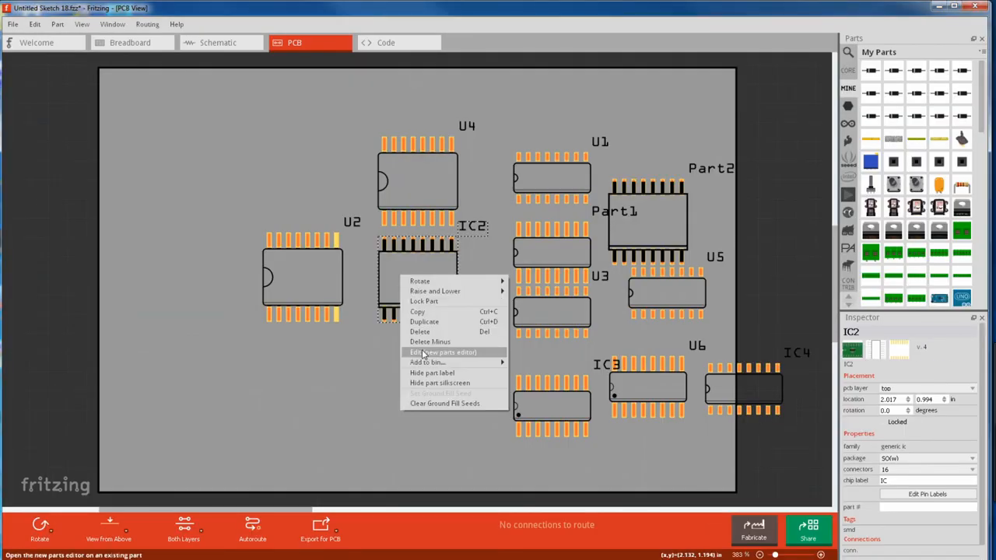
Edit IC2 in the parts editor and load sparkfun-analogic_so16l_pcb.svg as its PCB image
{"action": "left_click", "coordinate": [444, 352]}
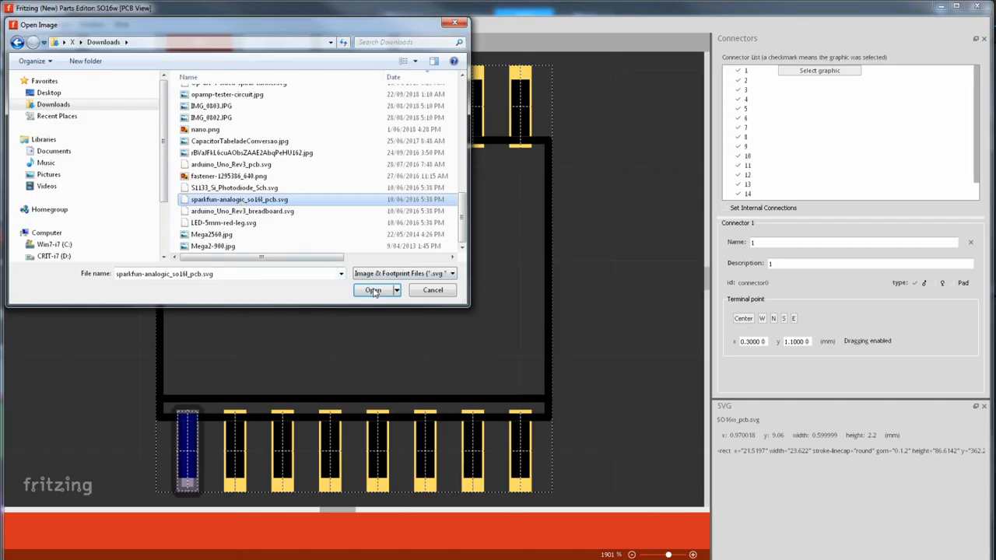
{"action": "left_click", "coordinate": [373, 289]}
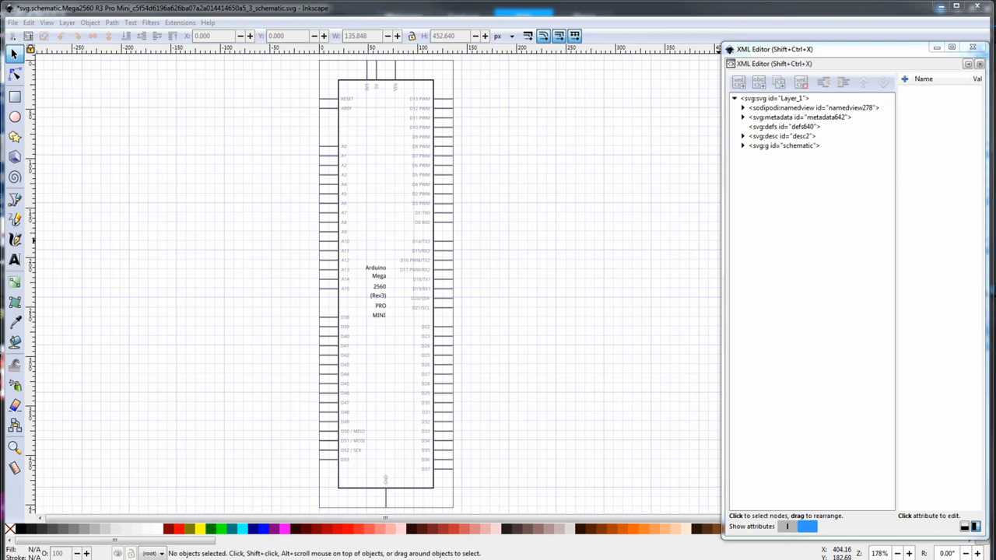
Select and expand the svg:g 'schematic' node, scrolling through its text and connector children
{"action": "left_click", "coordinate": [782, 146]}
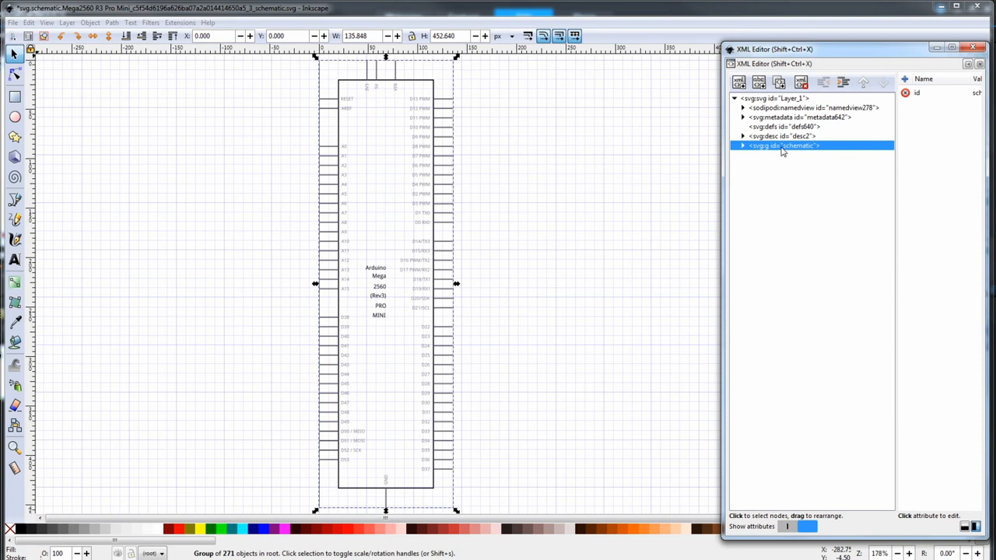
{"action": "left_click", "coordinate": [742, 146]}
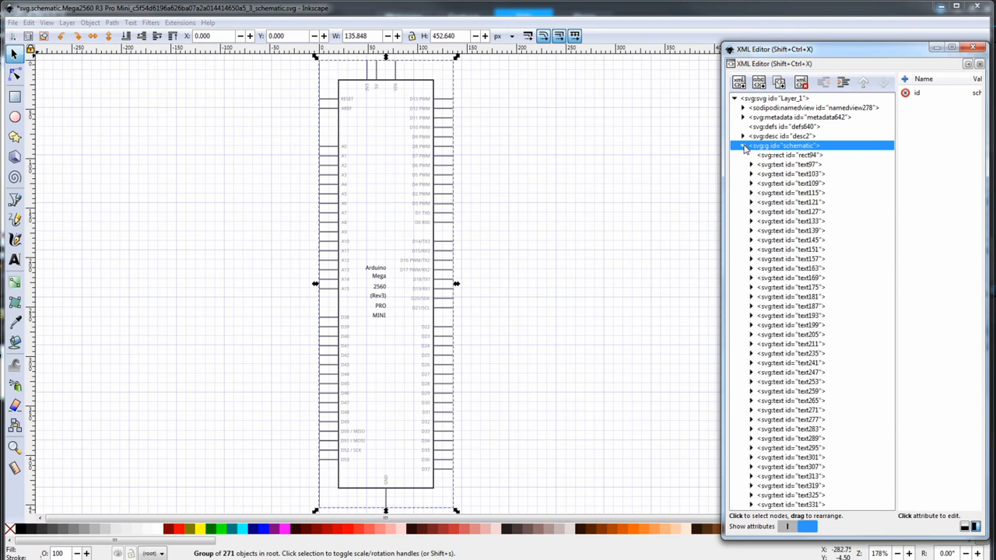
{"action": "scroll", "scroll_direction": "down", "scroll_amount": 3}
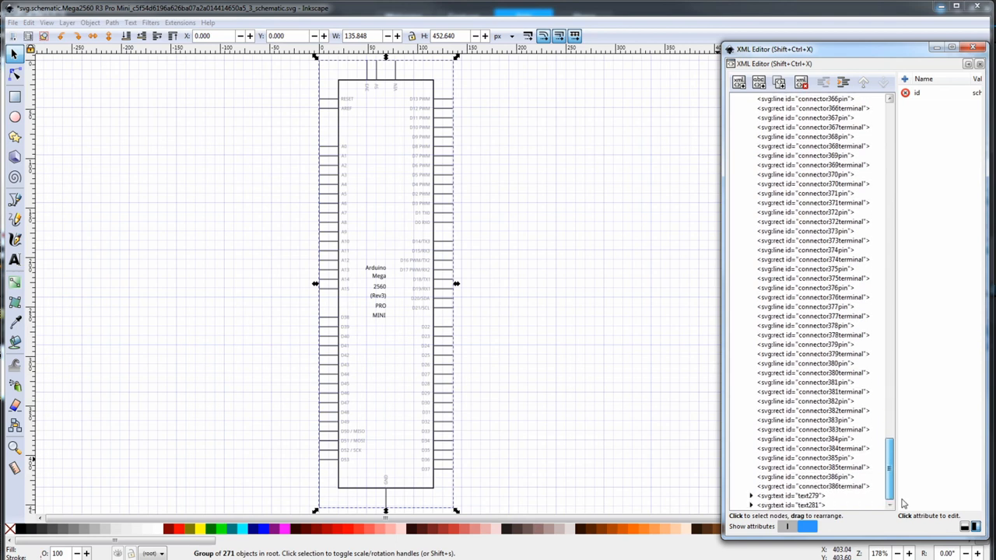
{"action": "left_click", "coordinate": [809, 486]}
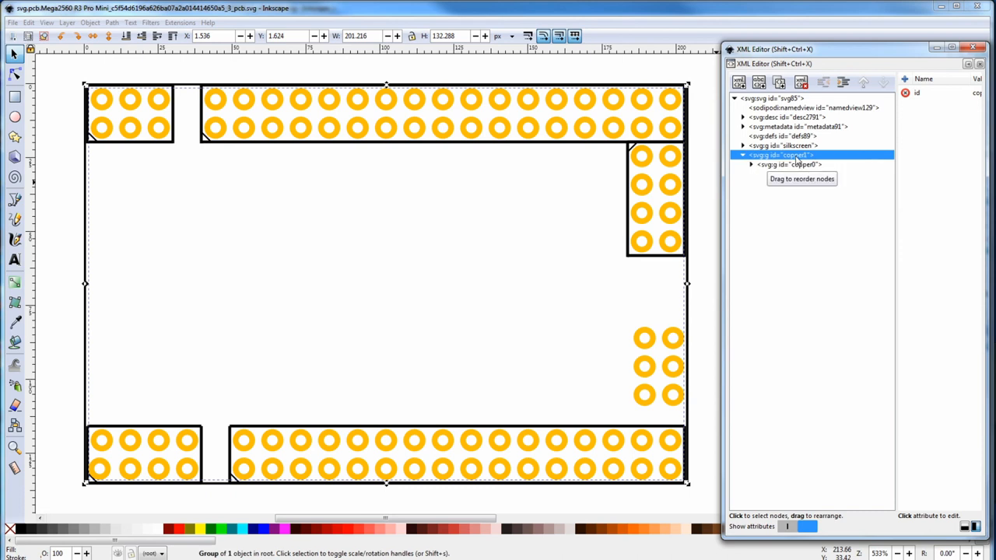
Select and expand copper0 inside copper1 to list the connector pad circles
{"action": "left_click", "coordinate": [788, 164]}
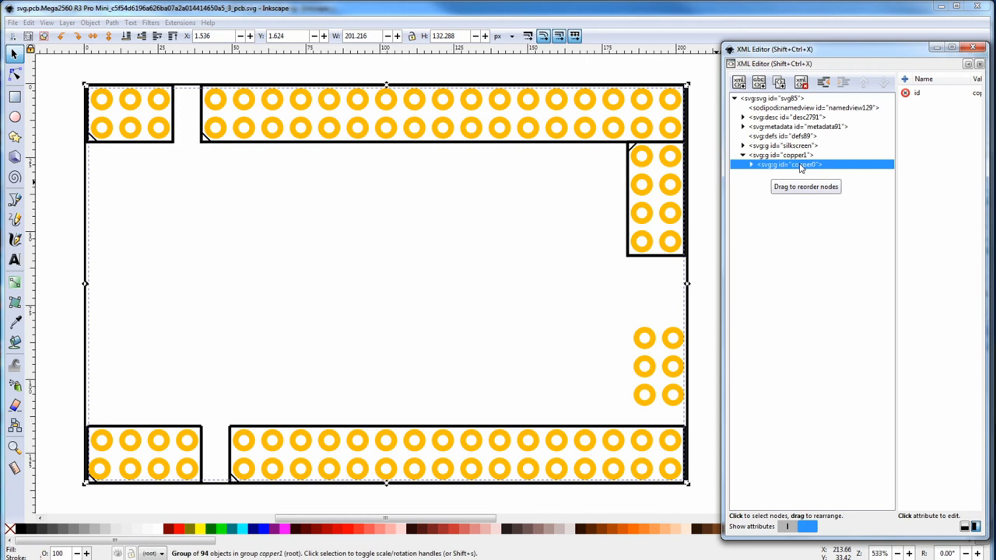
{"action": "left_click", "coordinate": [751, 164]}
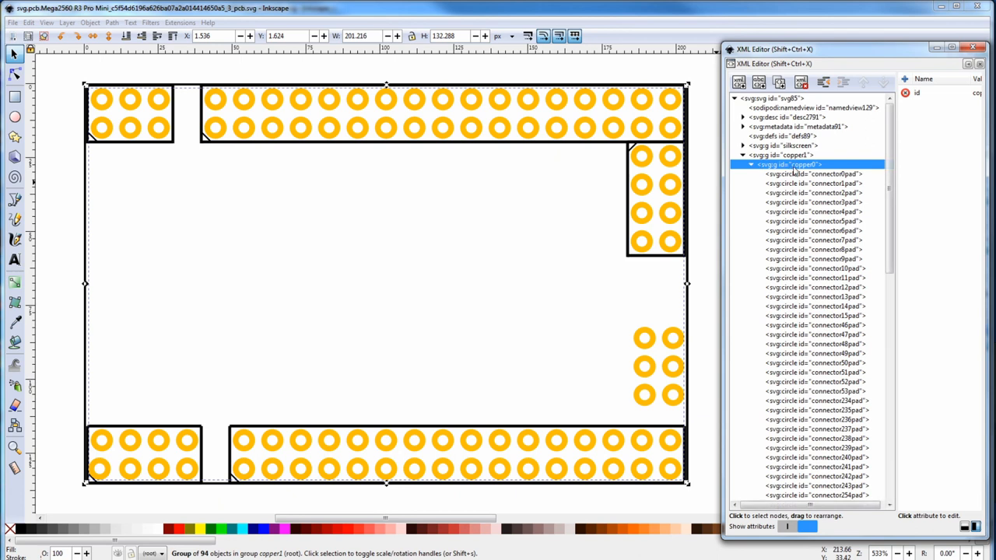
{"action": "mouse_move", "coordinate": [793, 179]}
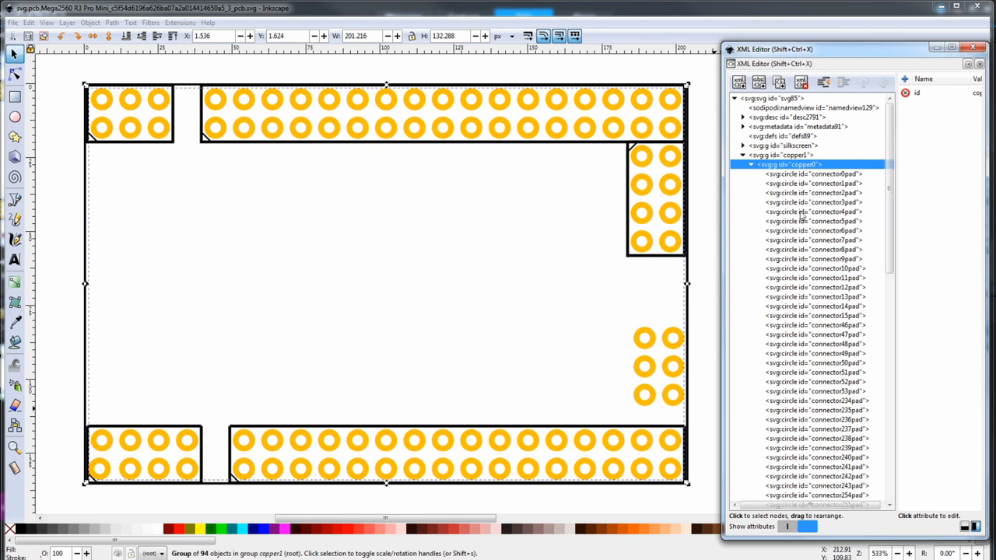
{"action": "mouse_move", "coordinate": [791, 228]}
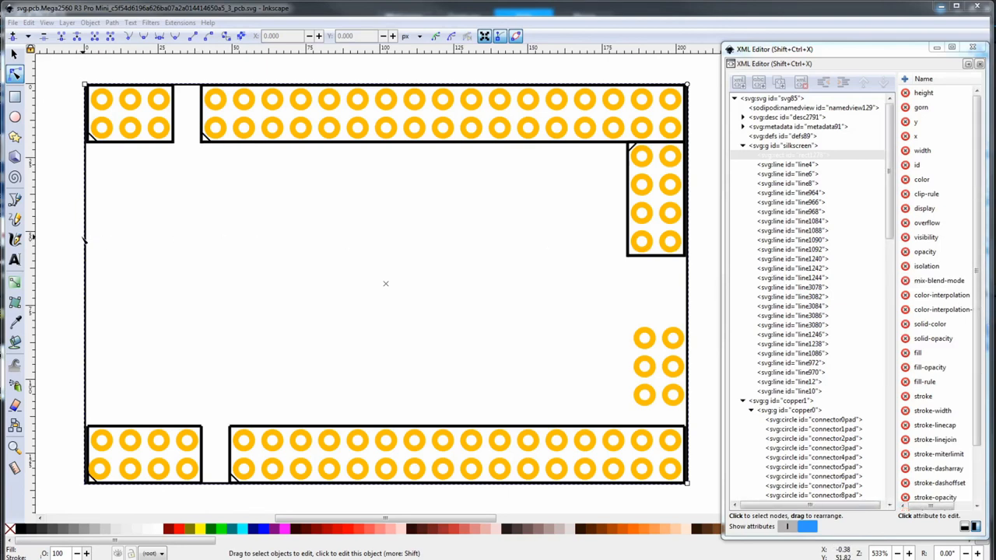
Fill the silkscreen board outline shape with the blue palette swatch
{"action": "left_click", "coordinate": [262, 529]}
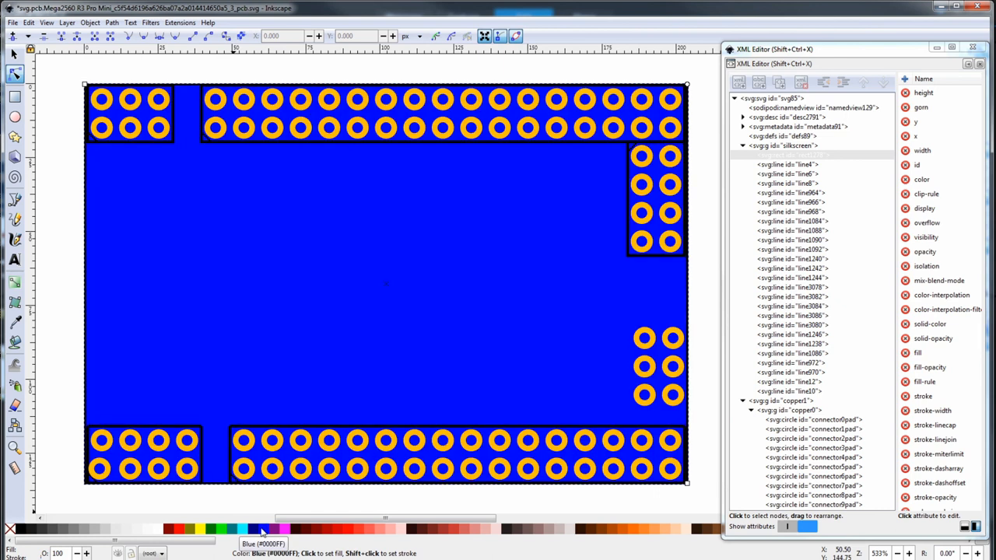
{"action": "mouse_move", "coordinate": [165, 272]}
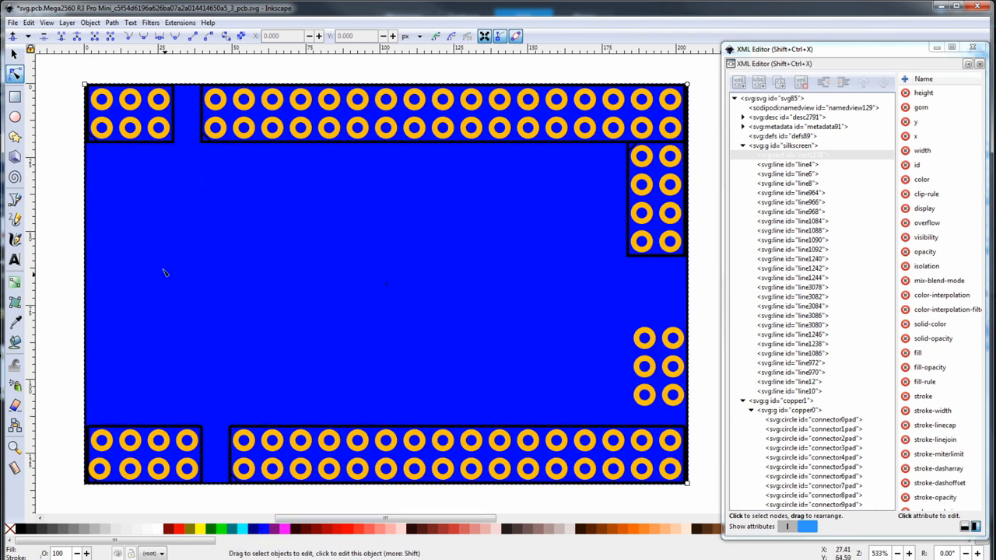
{"action": "mouse_move", "coordinate": [355, 352]}
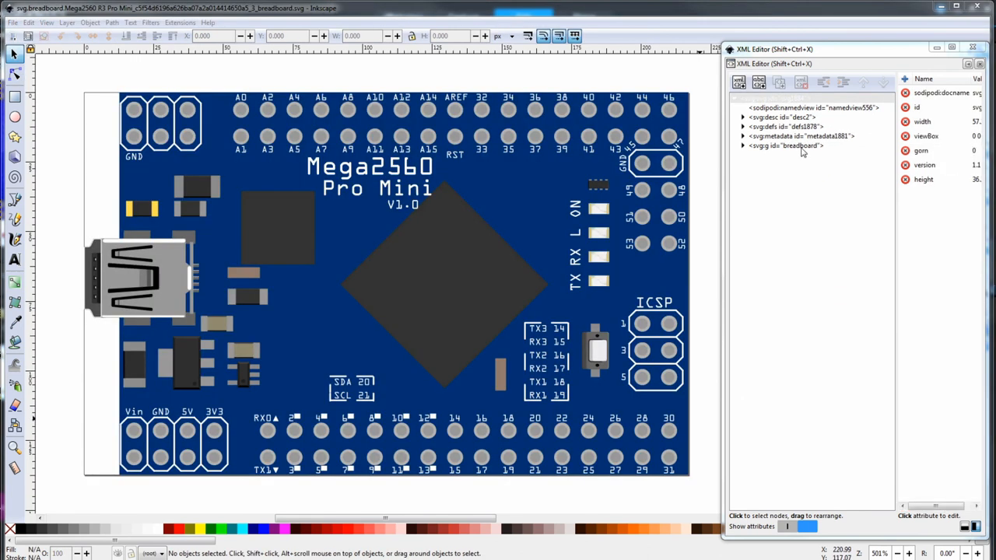
Select the svg:g 'breadboard' node in the breadboard SVG's XML Editor
{"action": "left_click", "coordinate": [786, 146]}
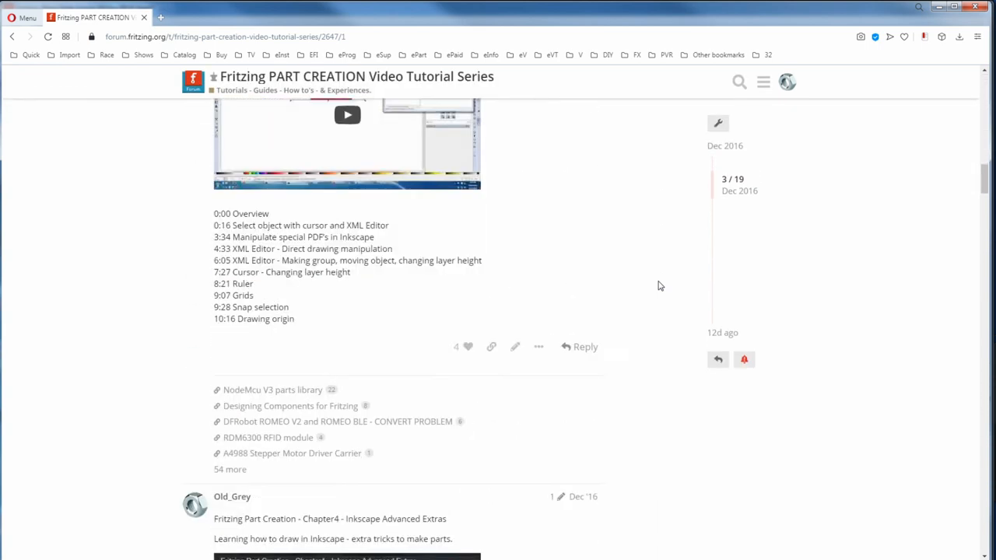
Scroll the Part Creation tutorial thread down to post 13's EagleCAD-to-Fritzing video
{"action": "scroll", "scroll_direction": "down", "scroll_amount": 3}
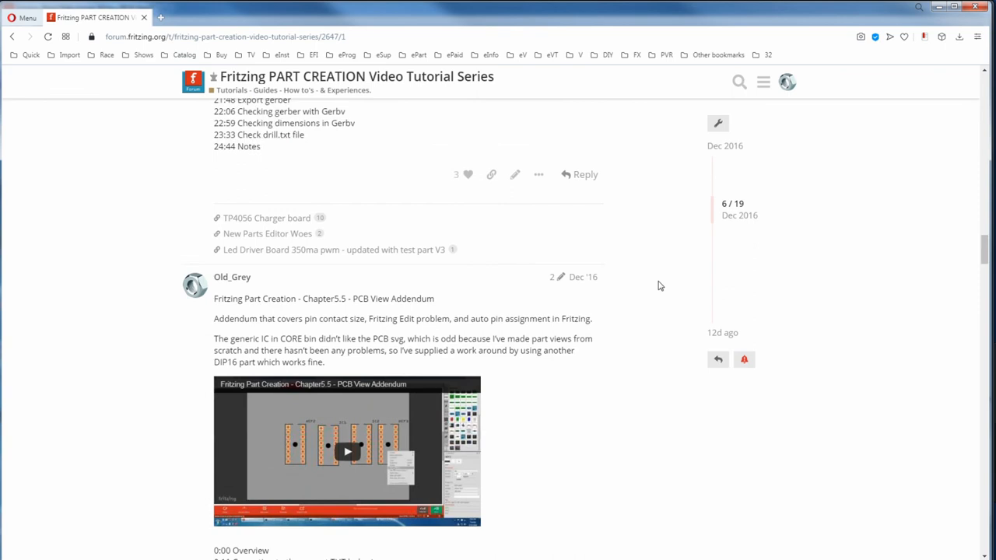
{"action": "scroll", "scroll_direction": "down", "scroll_amount": 3}
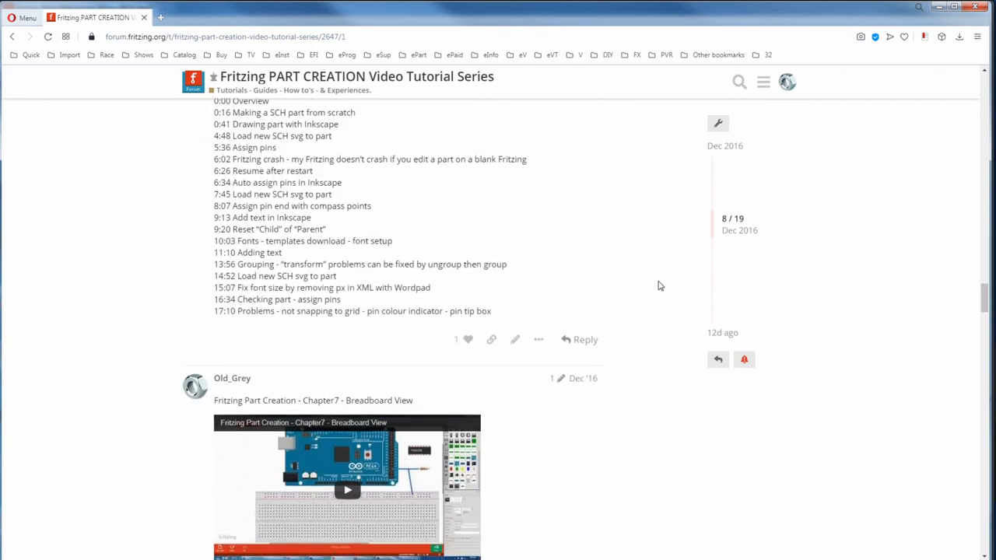
{"action": "scroll", "scroll_direction": "down", "scroll_amount": 3}
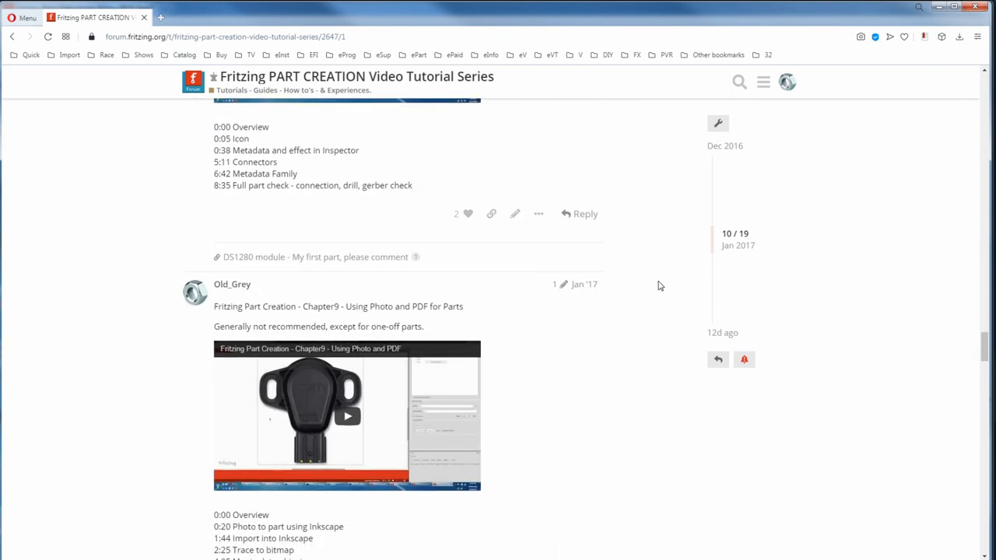
{"action": "scroll", "scroll_direction": "down", "scroll_amount": 3}
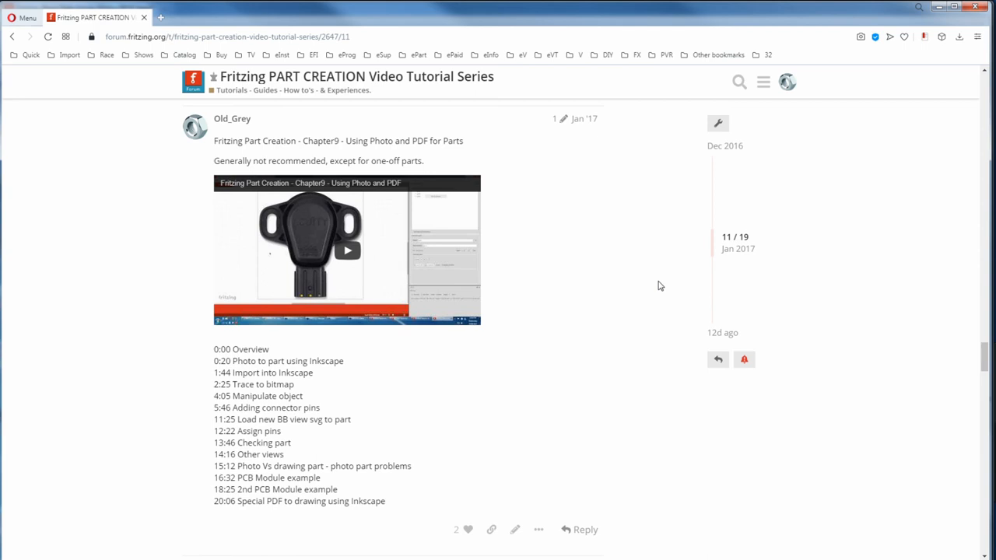
{"action": "scroll", "scroll_direction": "down", "scroll_amount": 3}
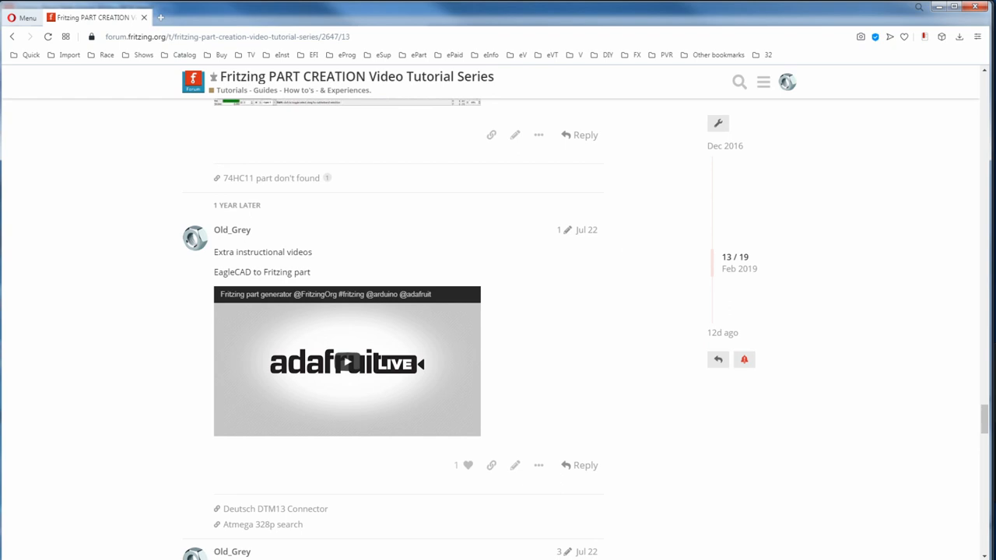
{"action": "mouse_move", "coordinate": [620, 247]}
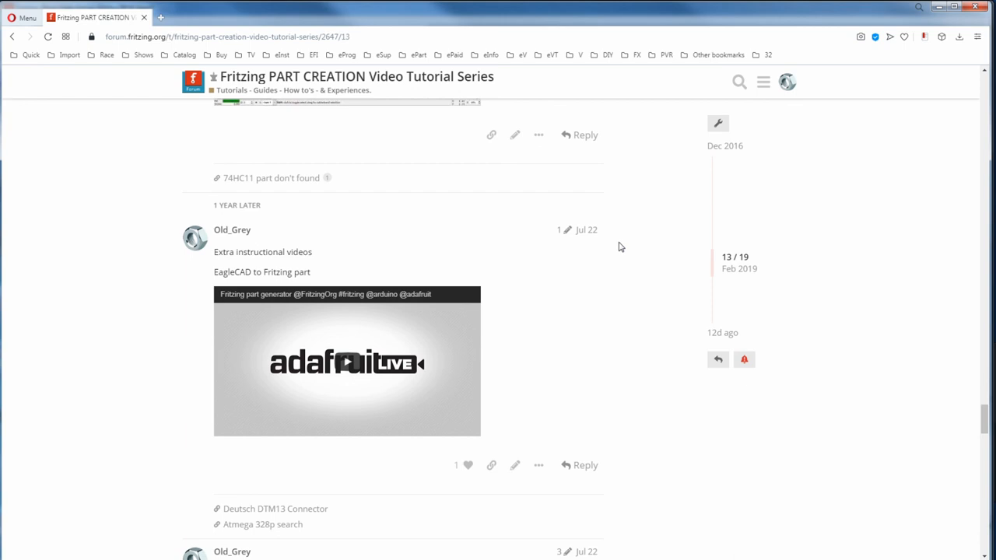